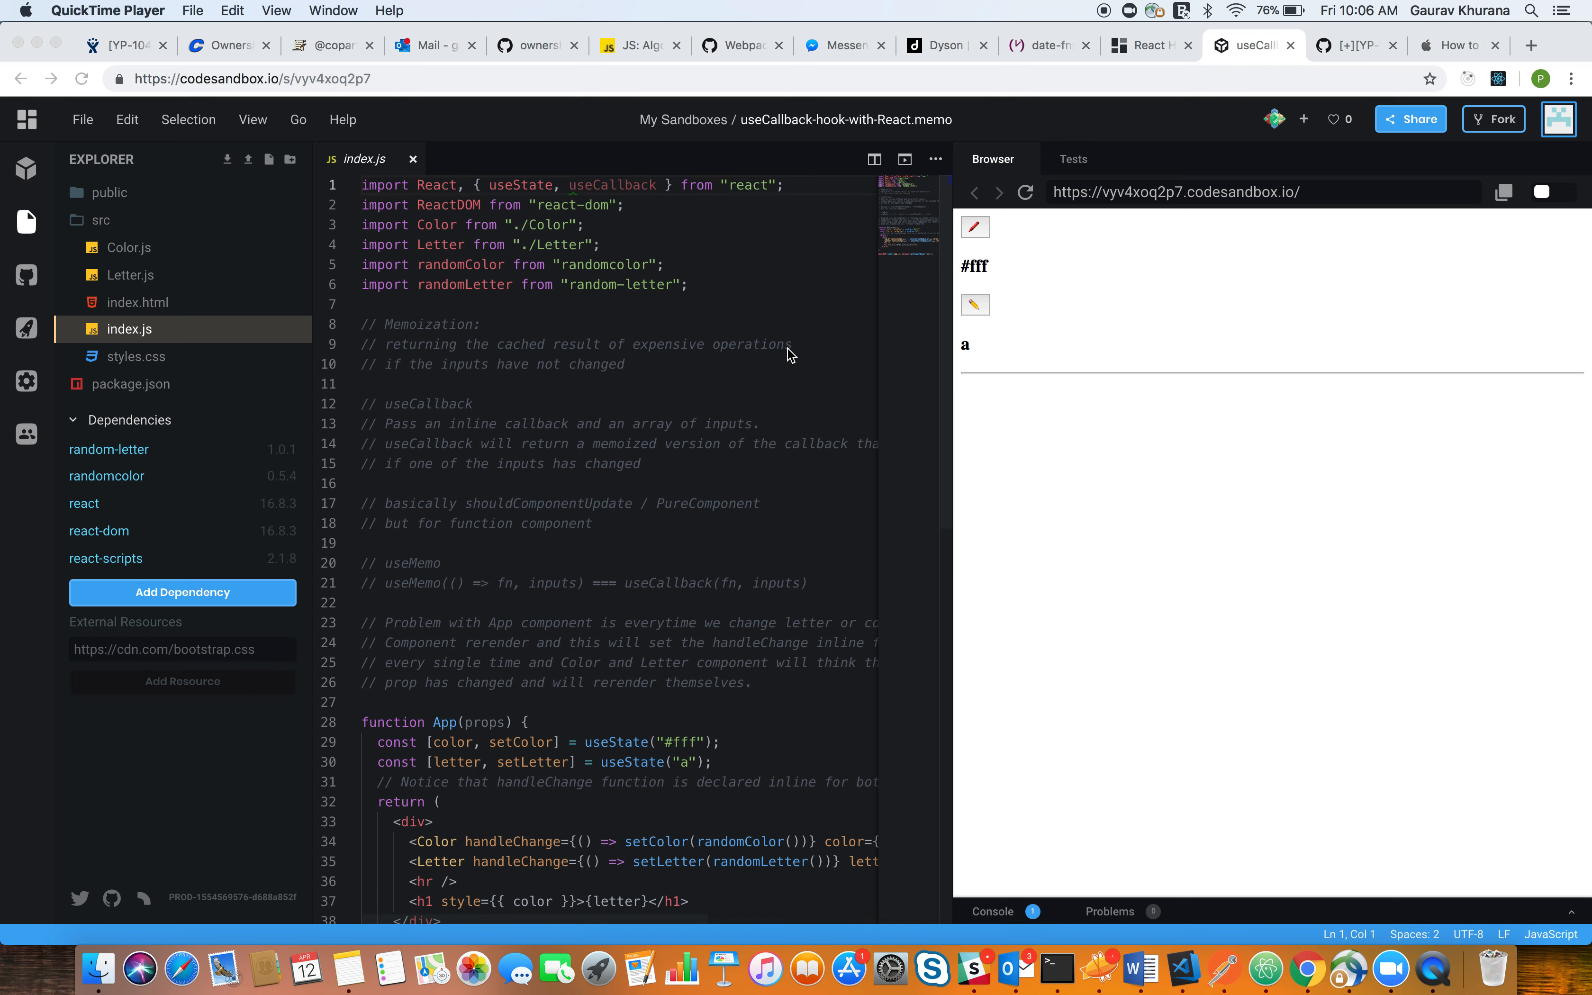
Change the colour and letter in the preview and watch 'Color component rendered' log each time
scroll("down", 3)
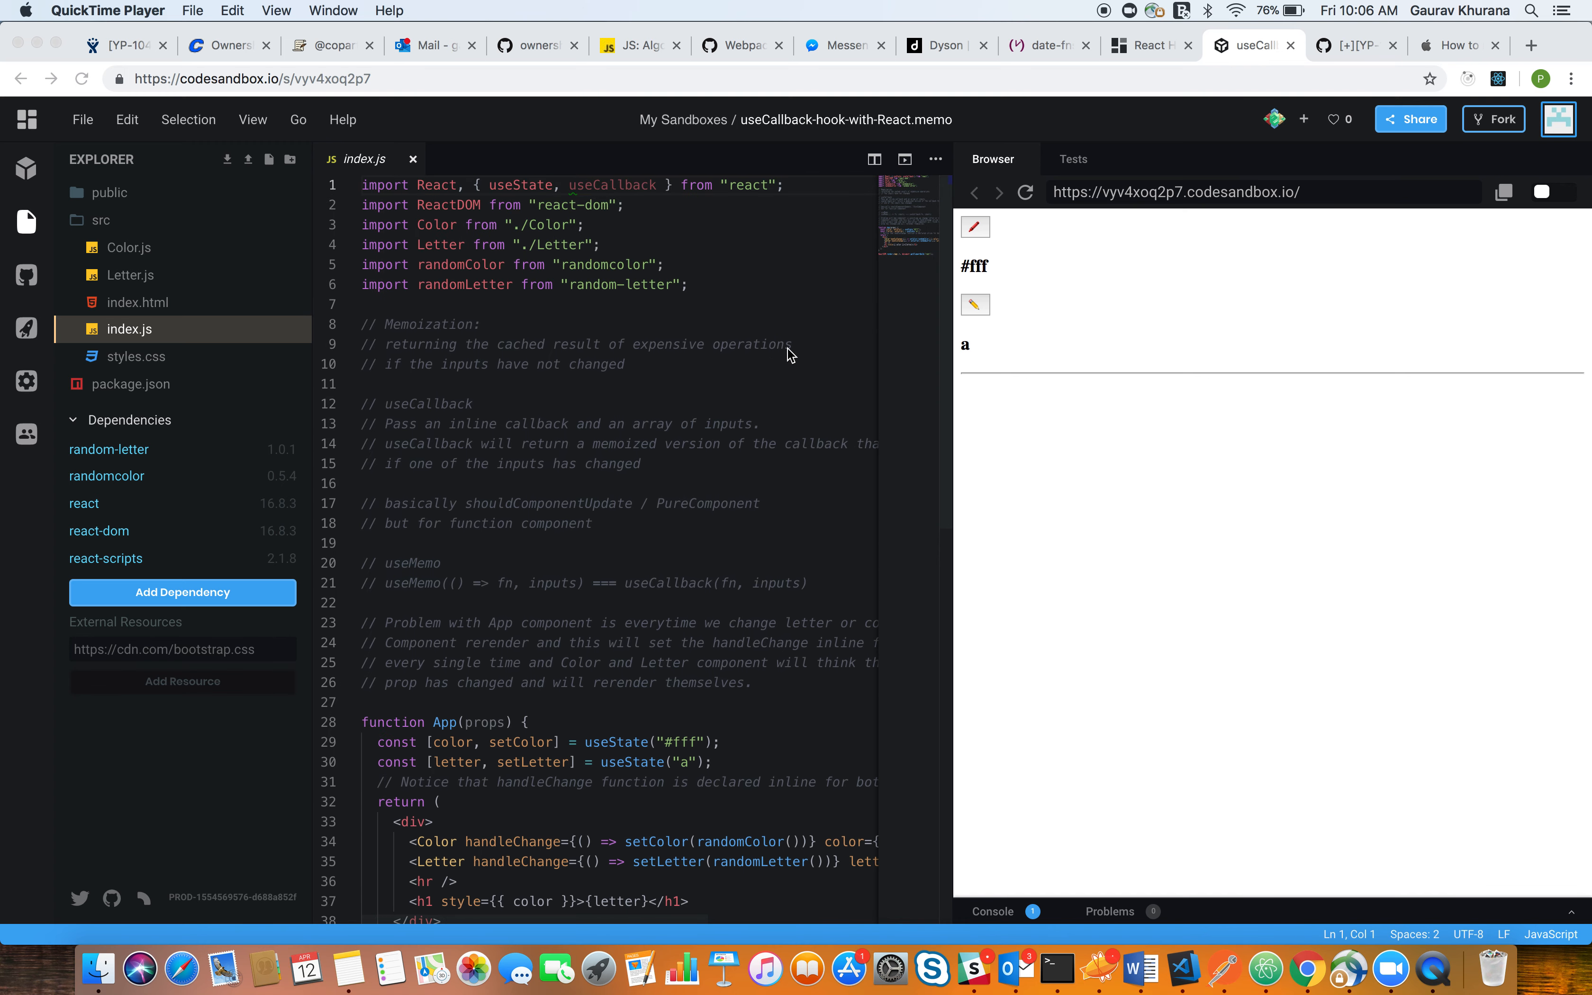
mouse_move(999, 246)
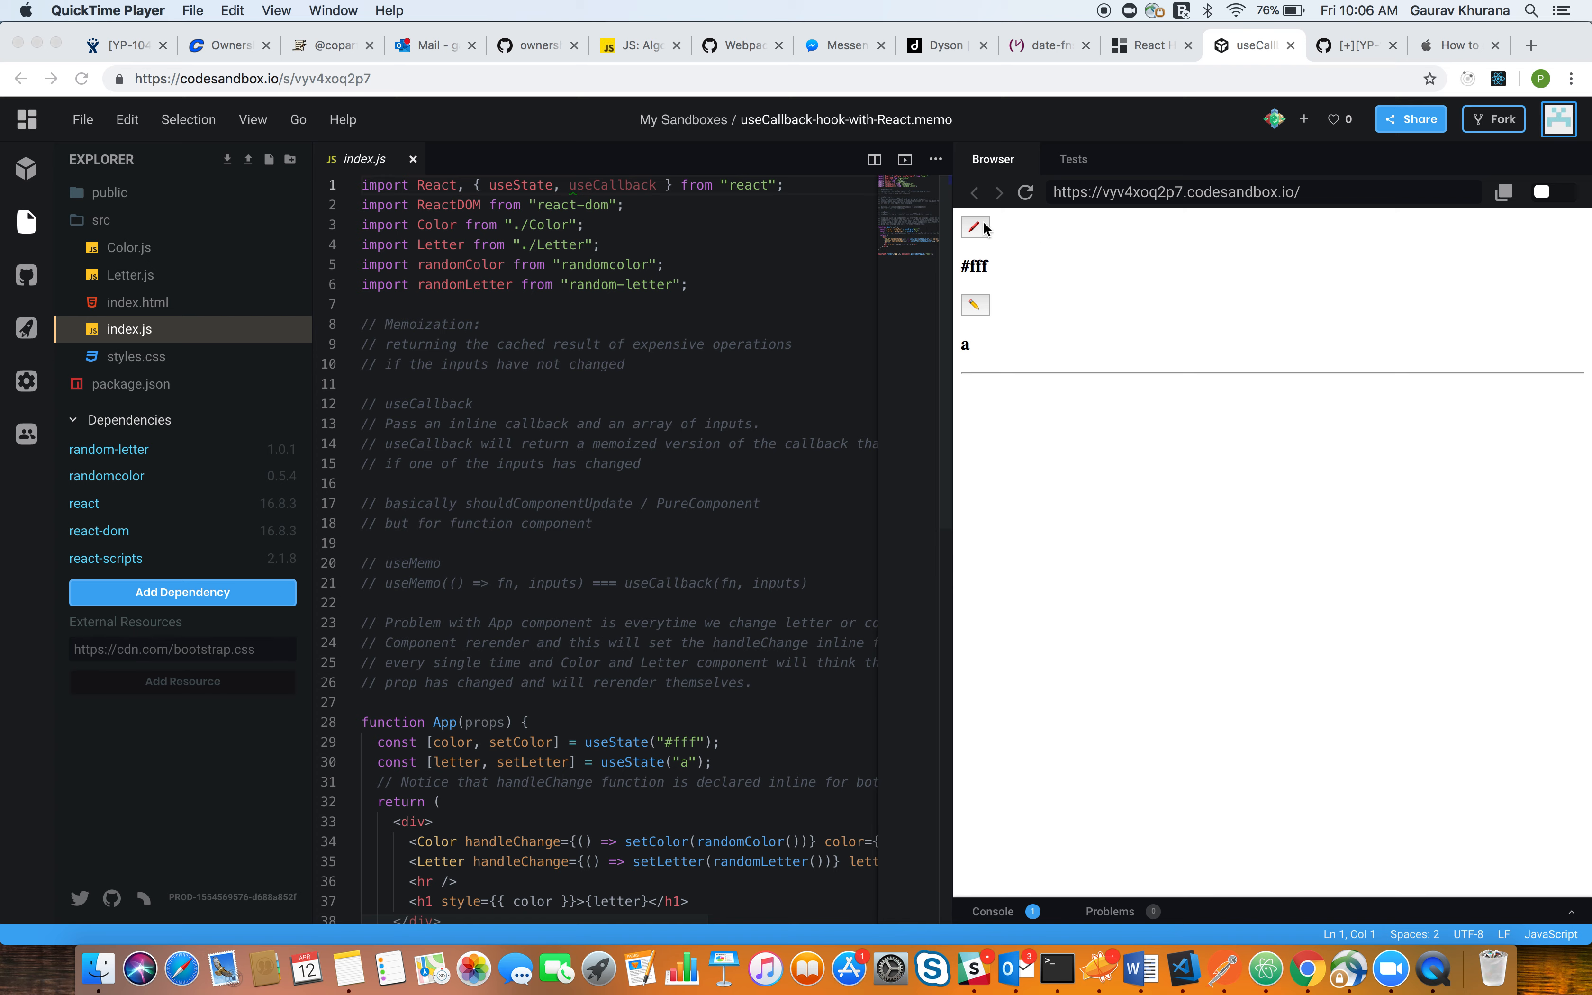
left_click(974, 227)
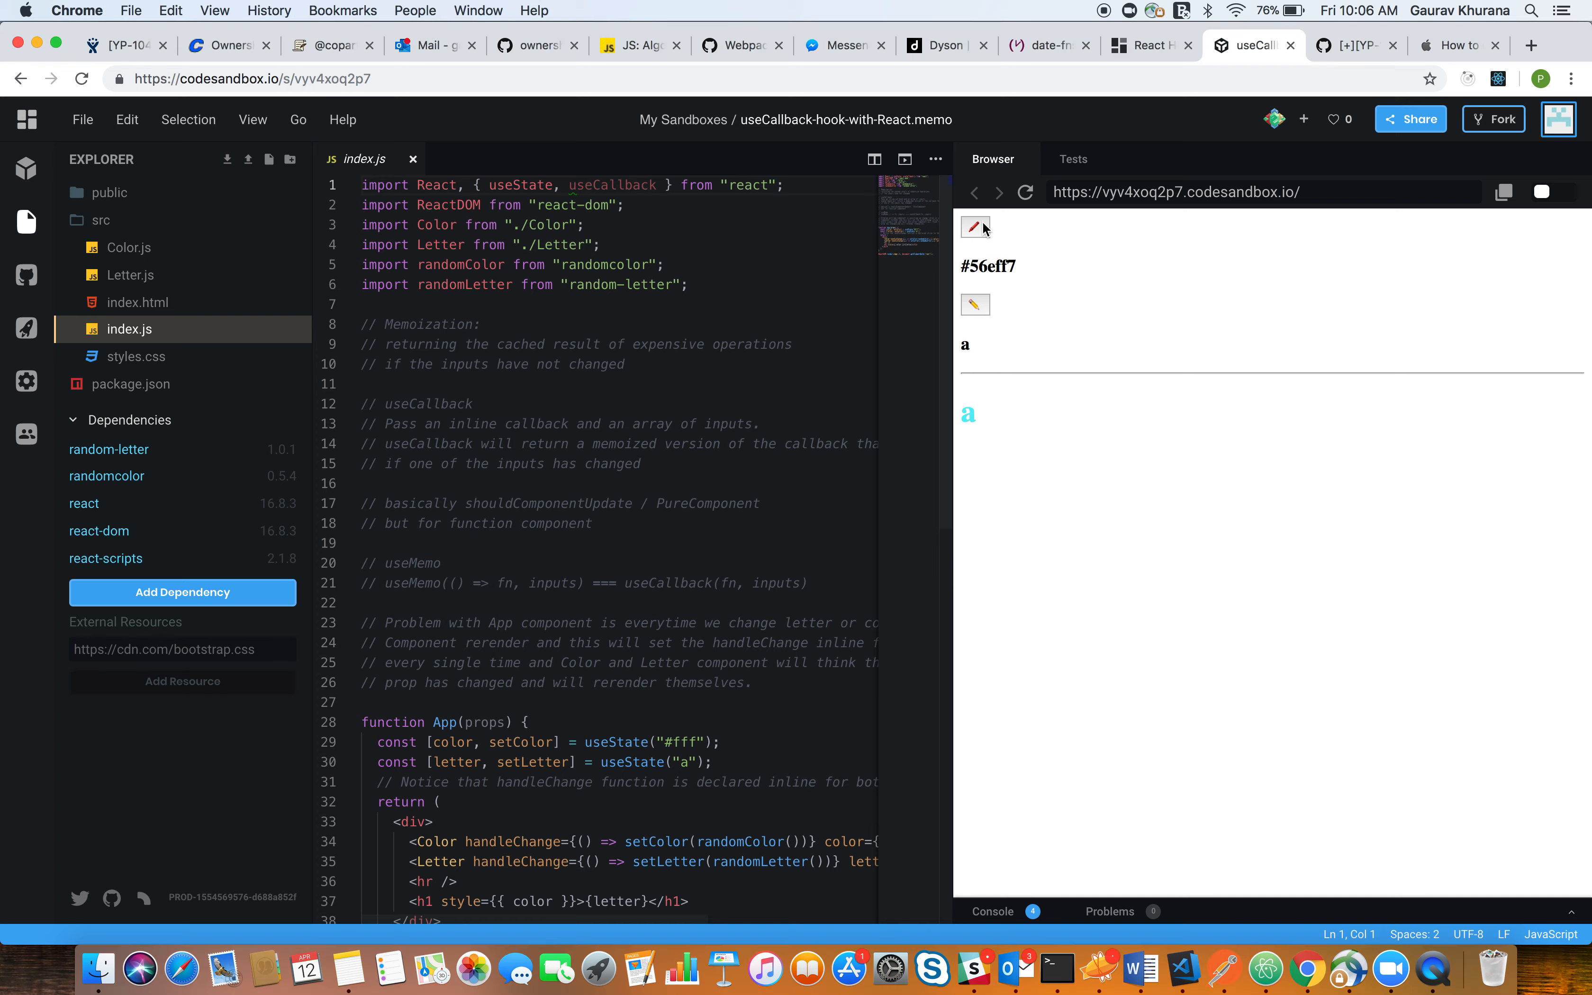
left_click(974, 304)
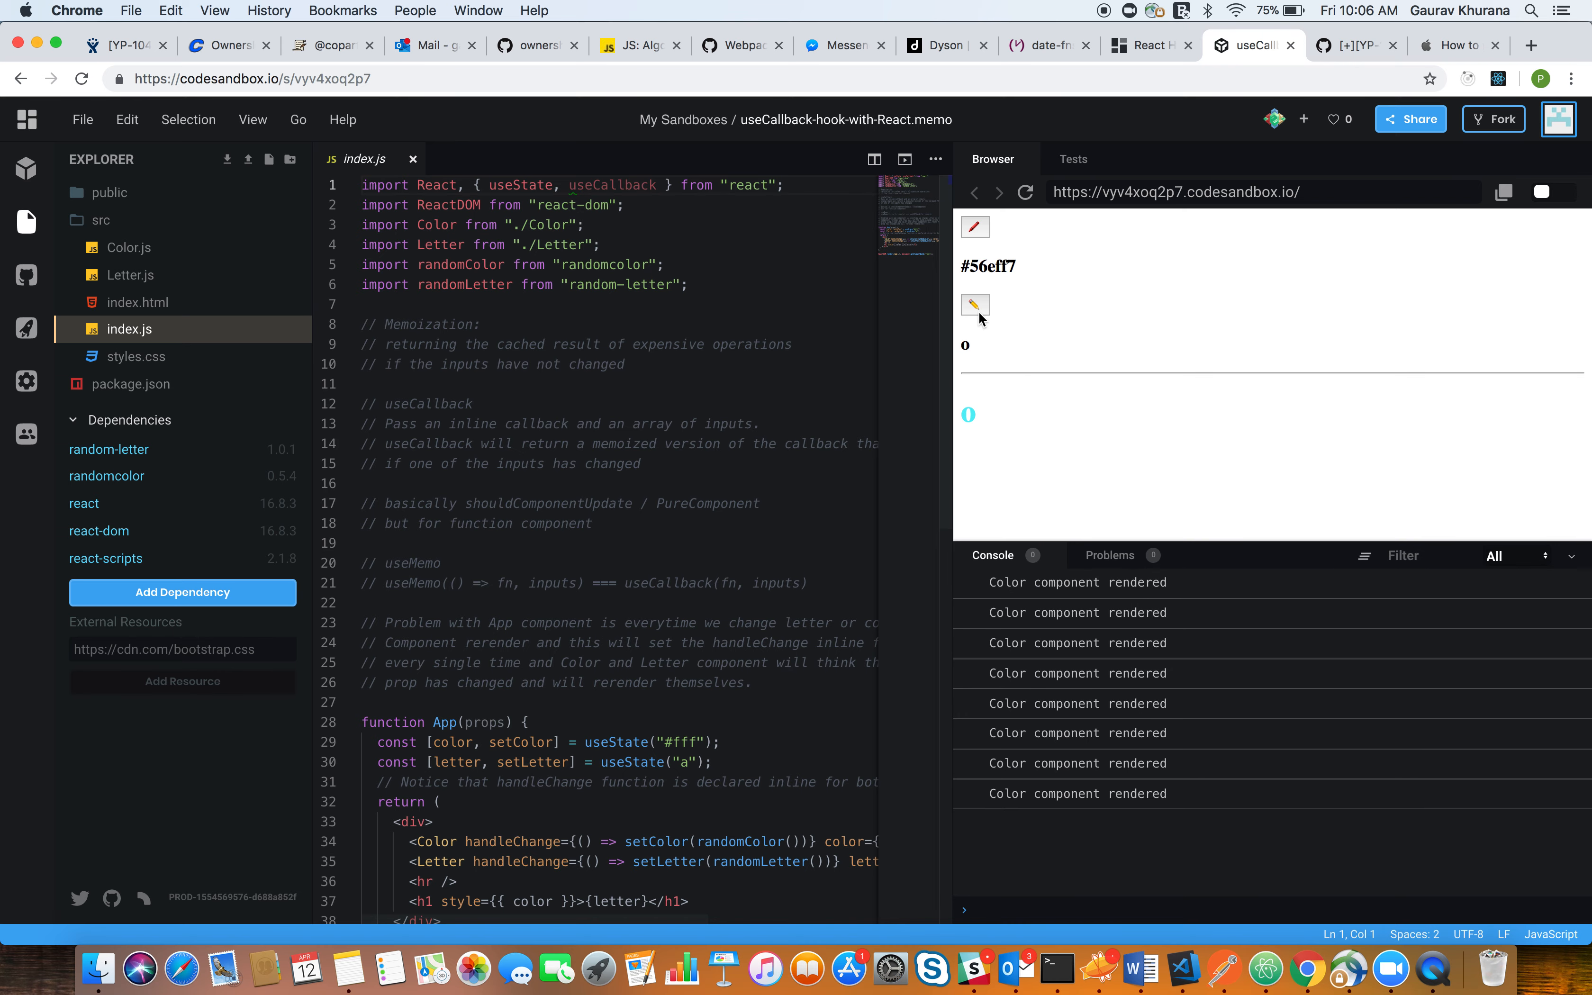
mouse_move(999, 343)
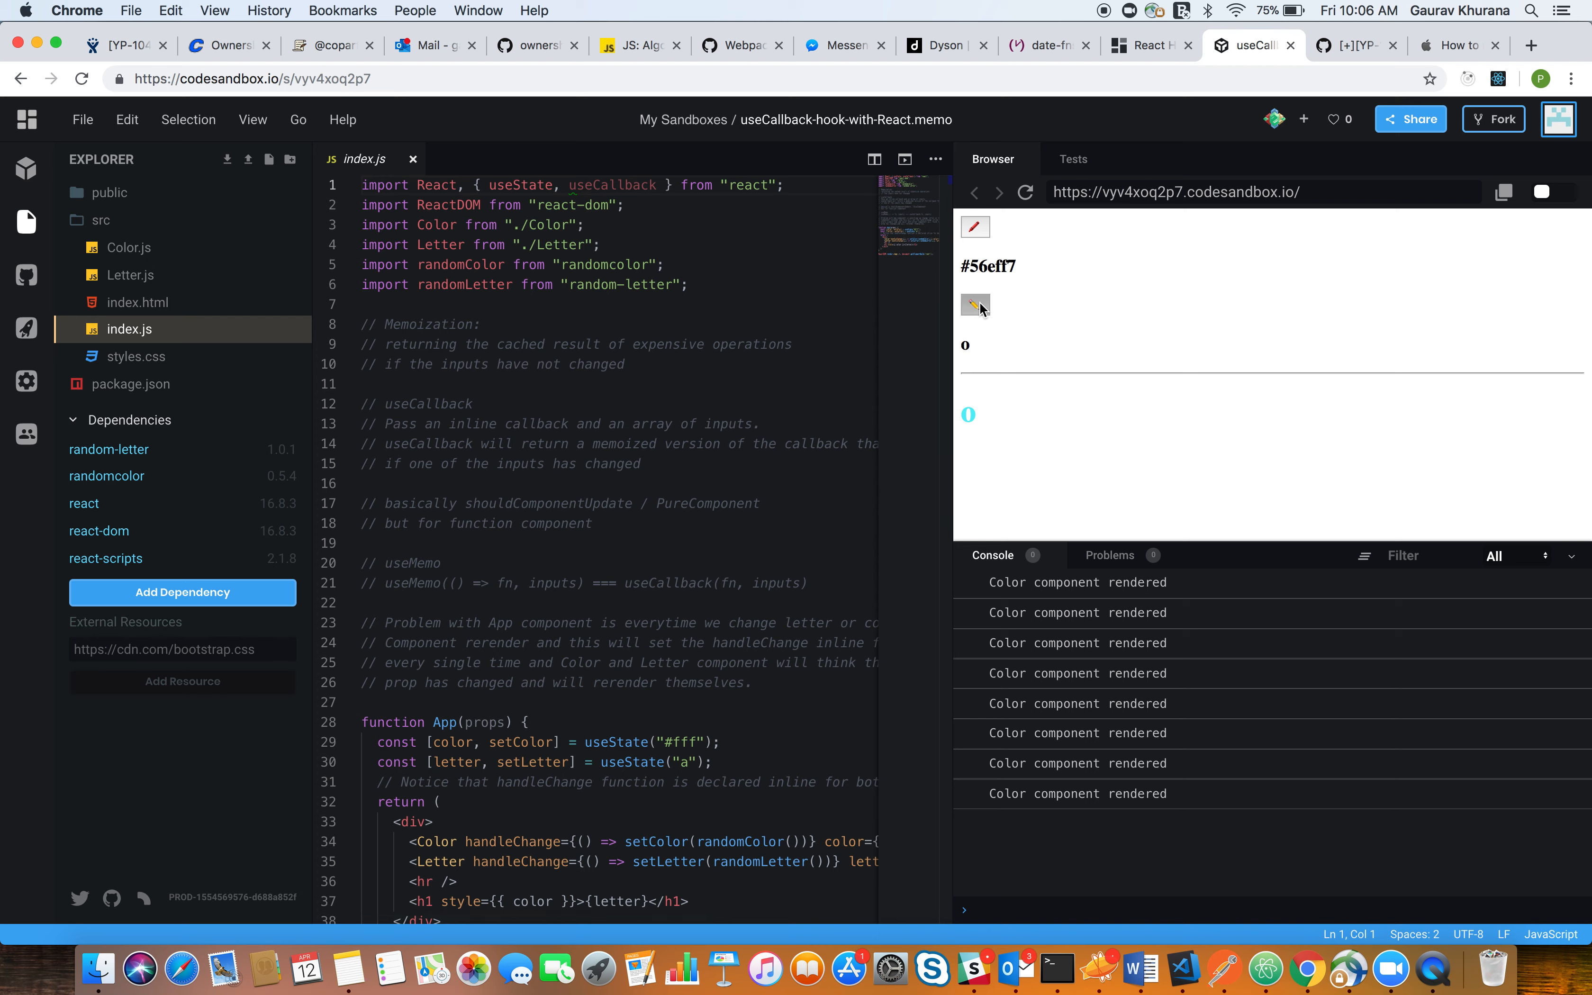
left_click(976, 304)
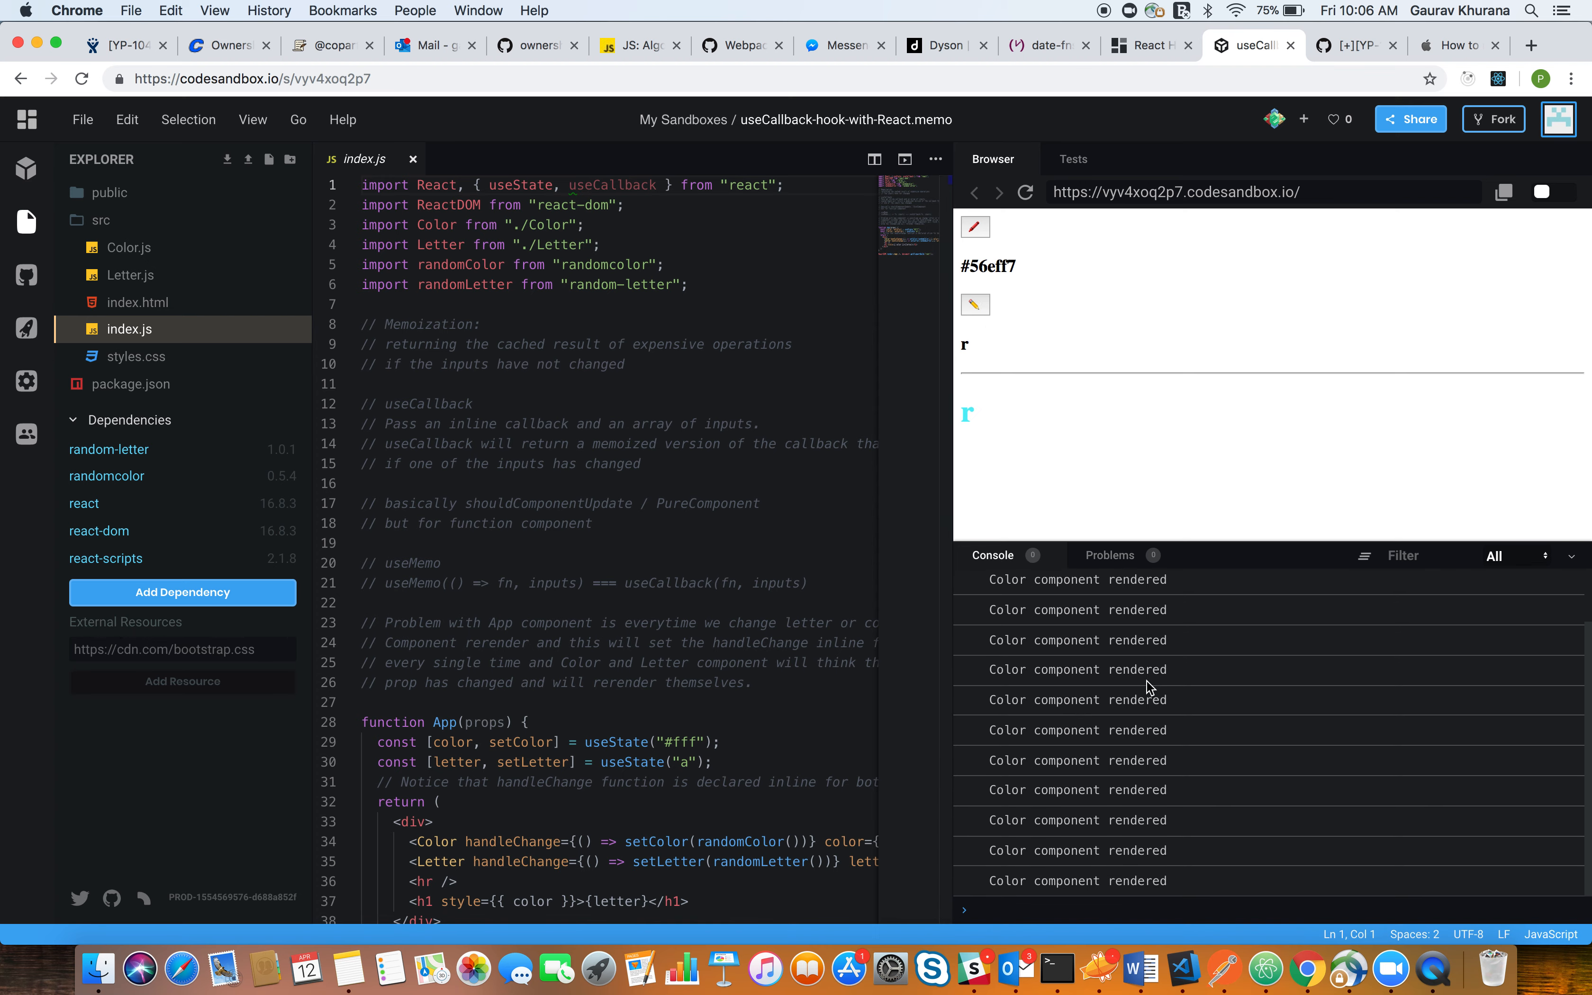
mouse_move(1196, 665)
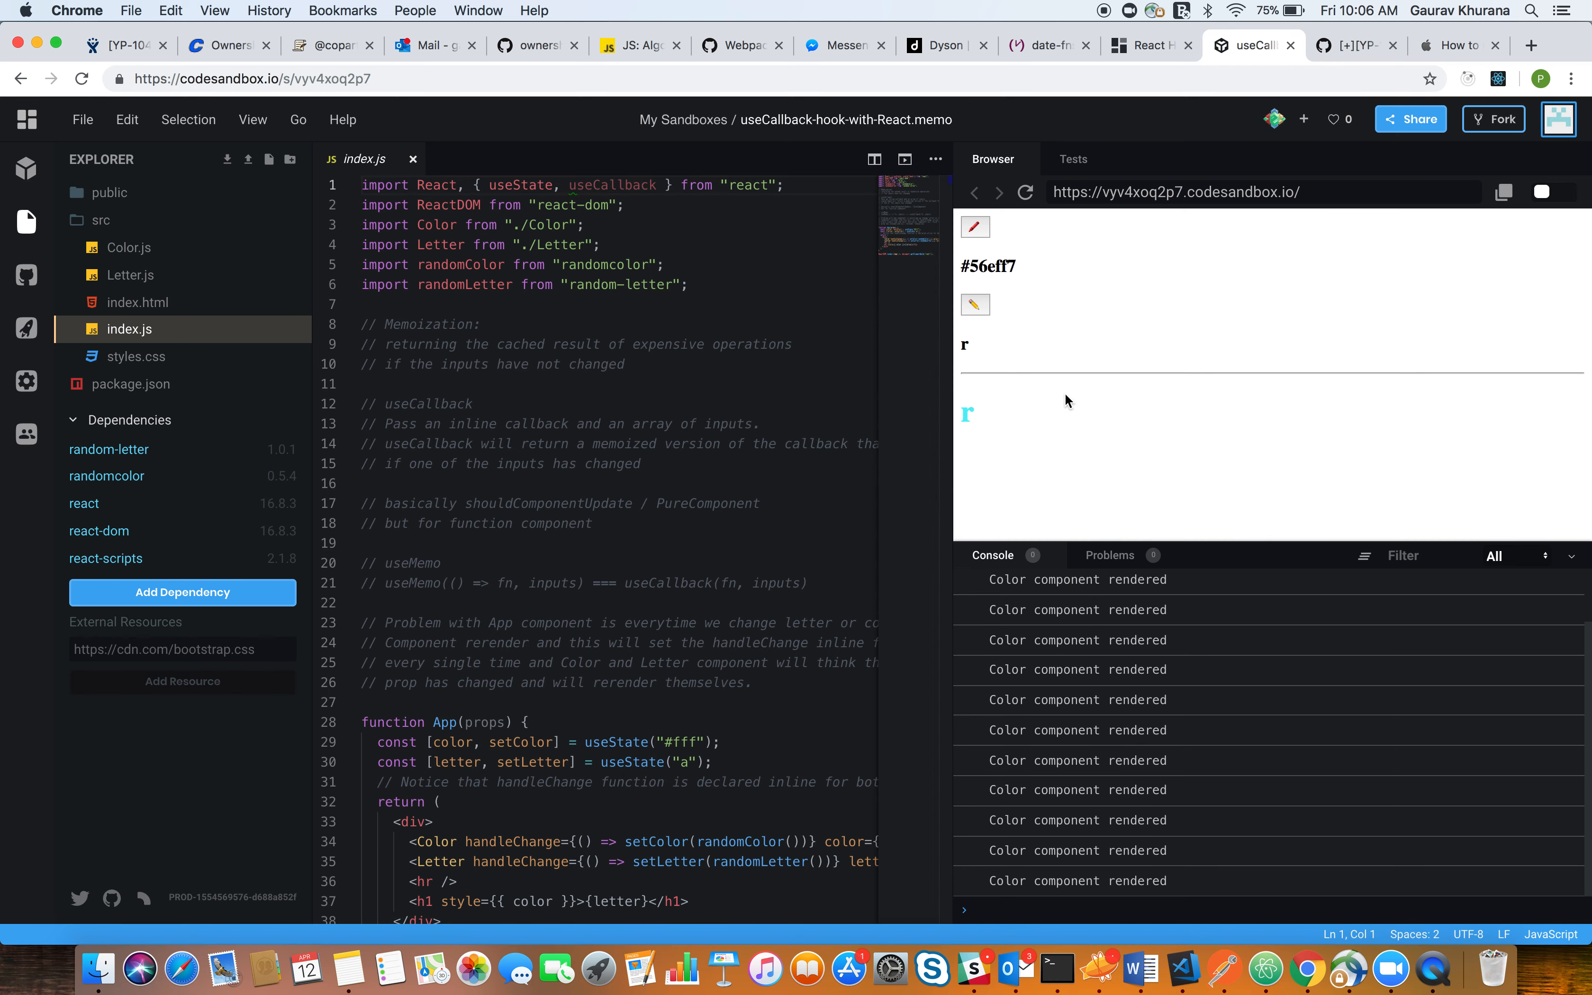
Review the App function's inline handleChange props on Color and Letter before adding a const
scroll("down", 3)
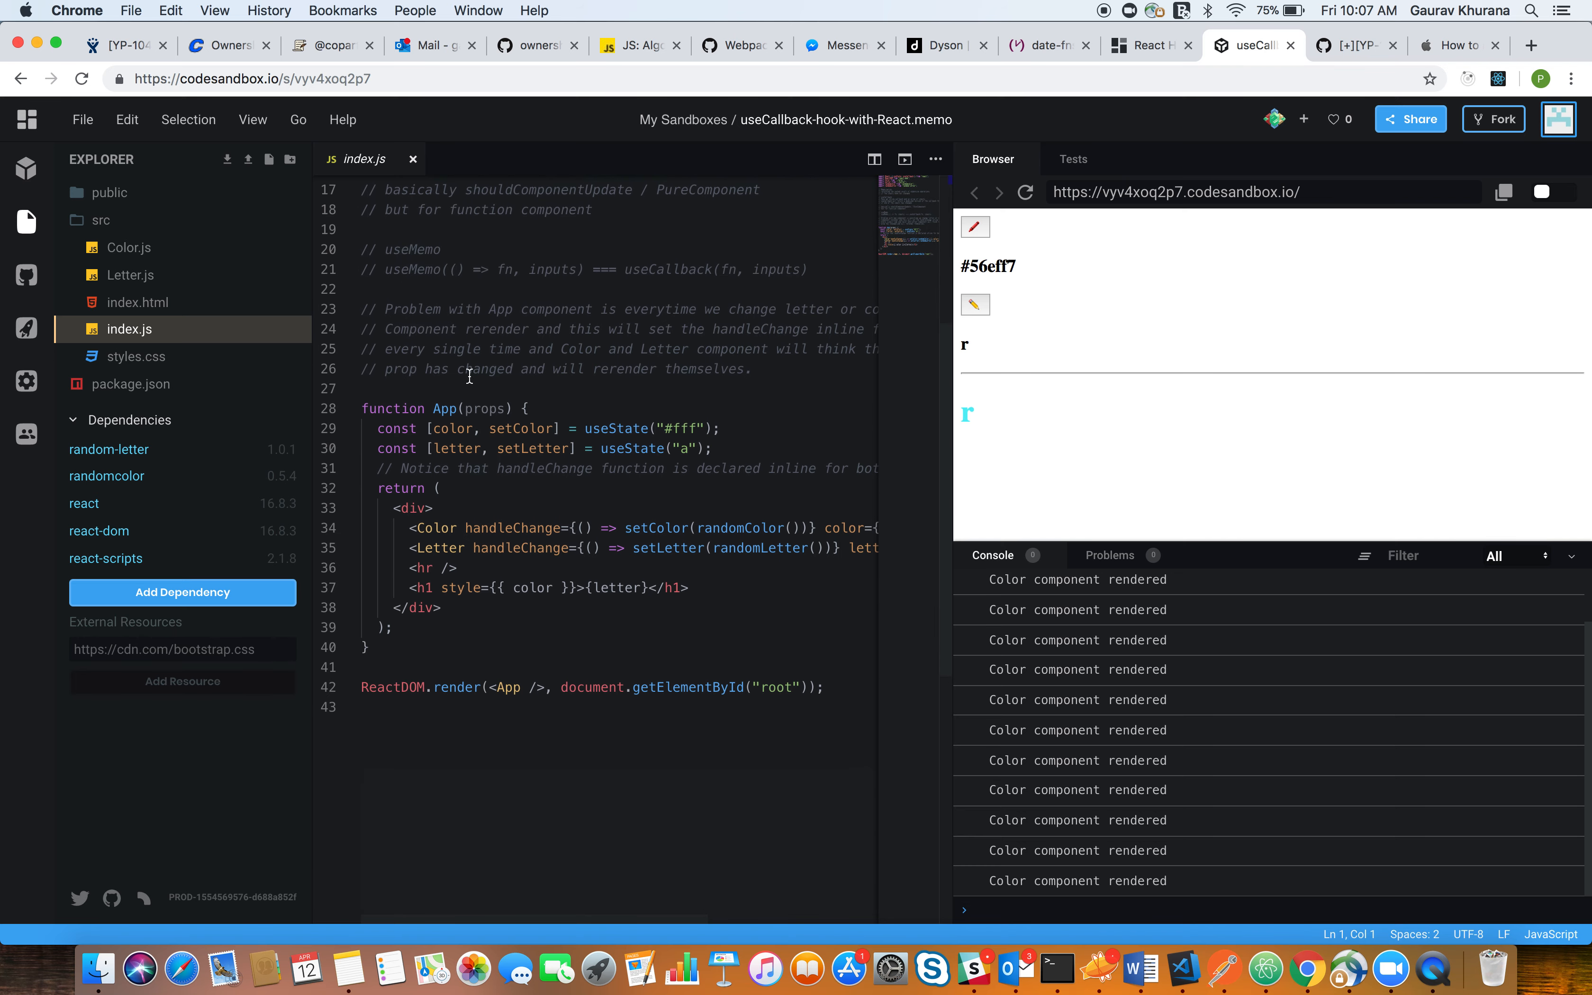
mouse_move(430, 419)
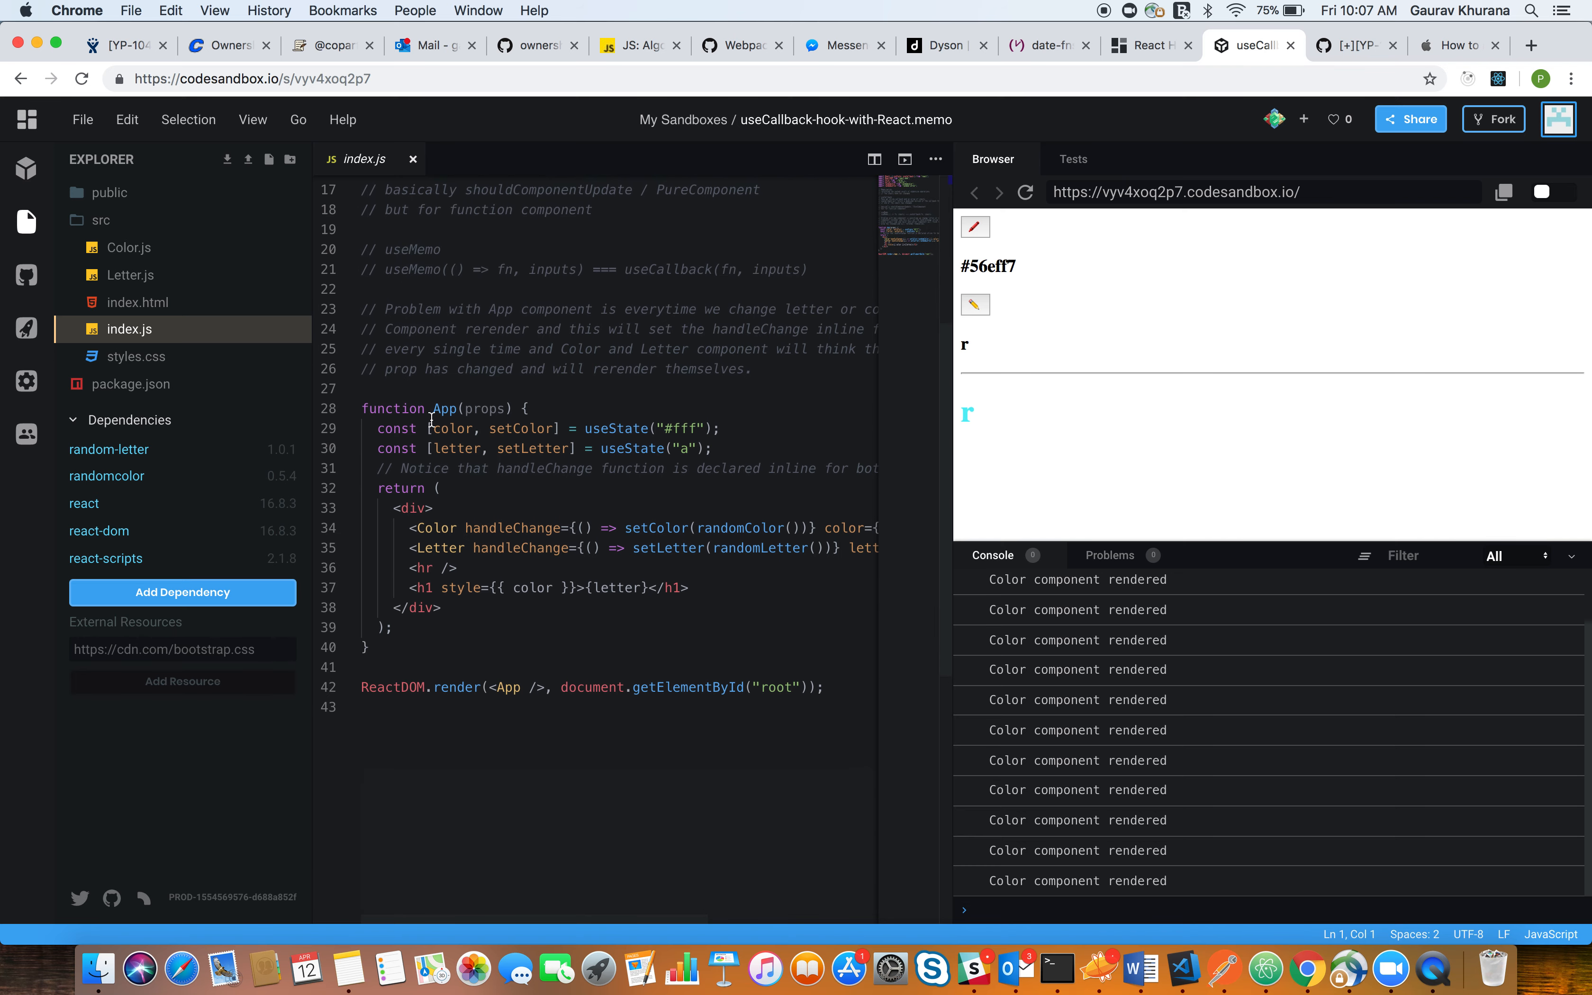
double_click(435, 527)
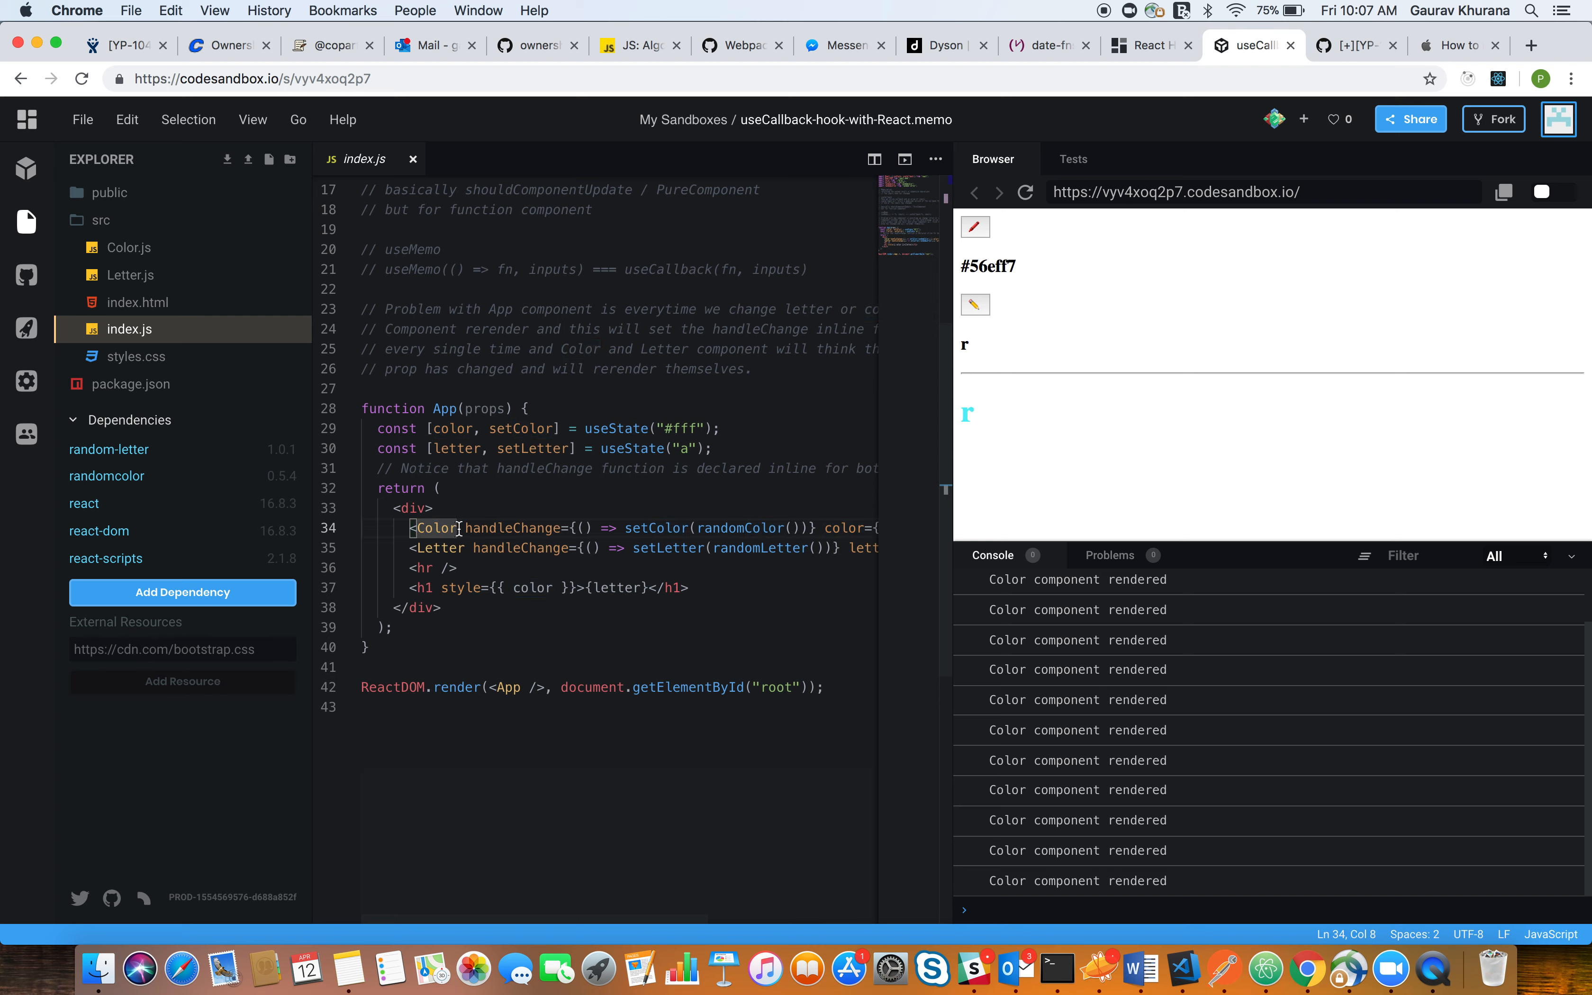
double_click(438, 548)
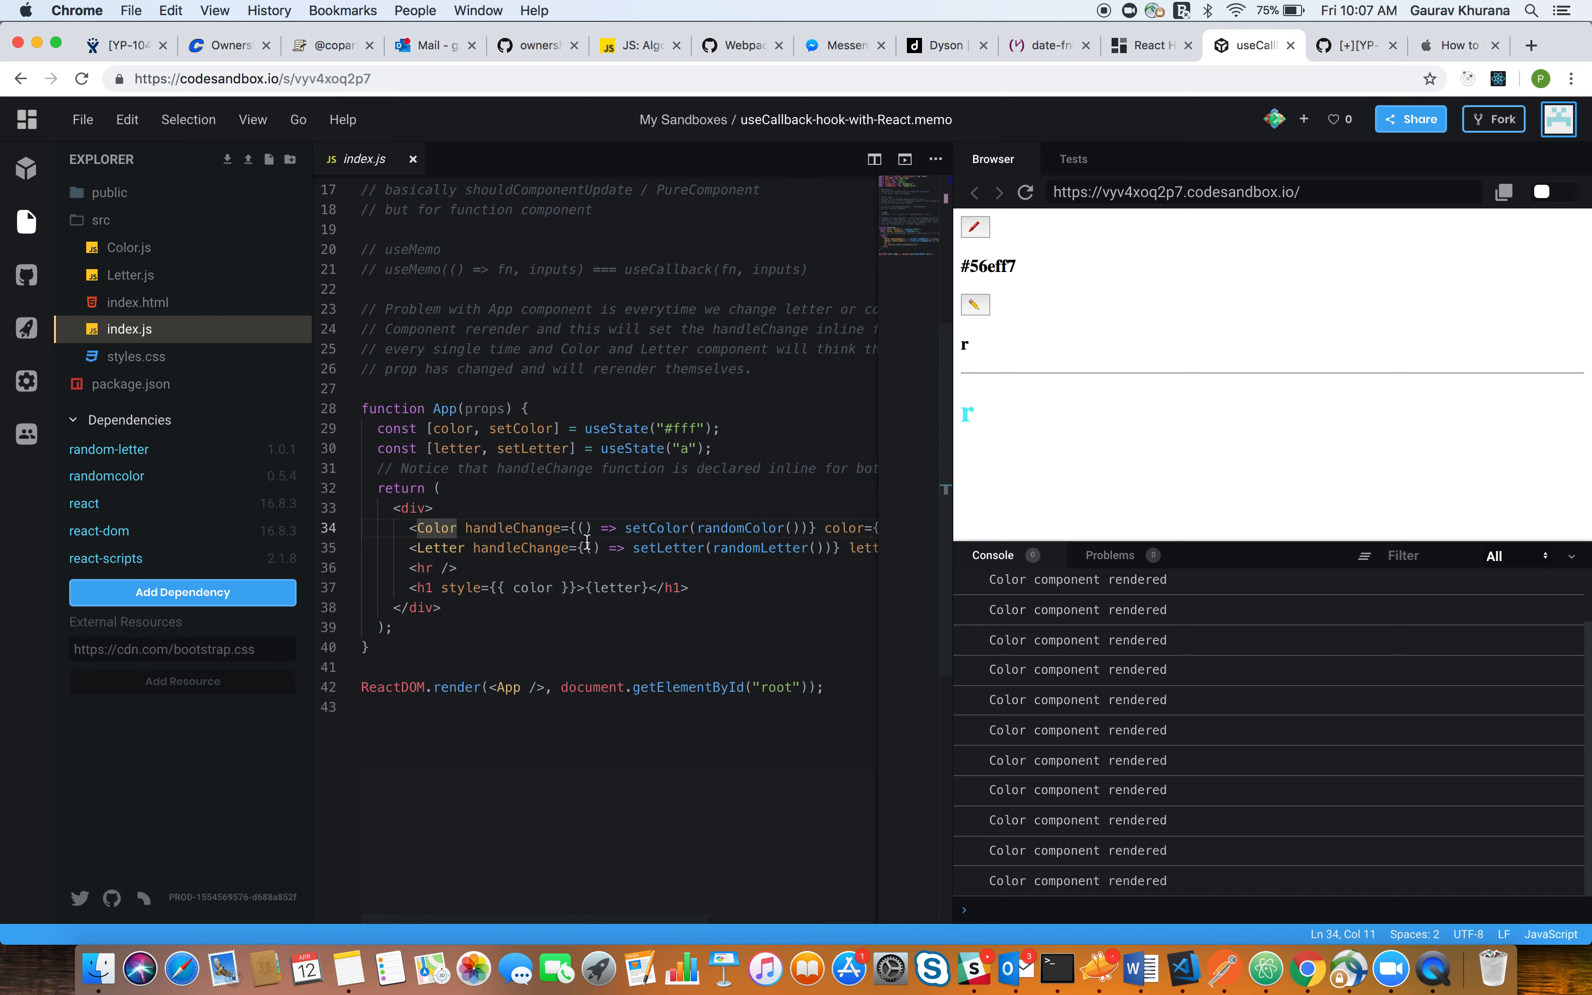
mouse_move(809, 527)
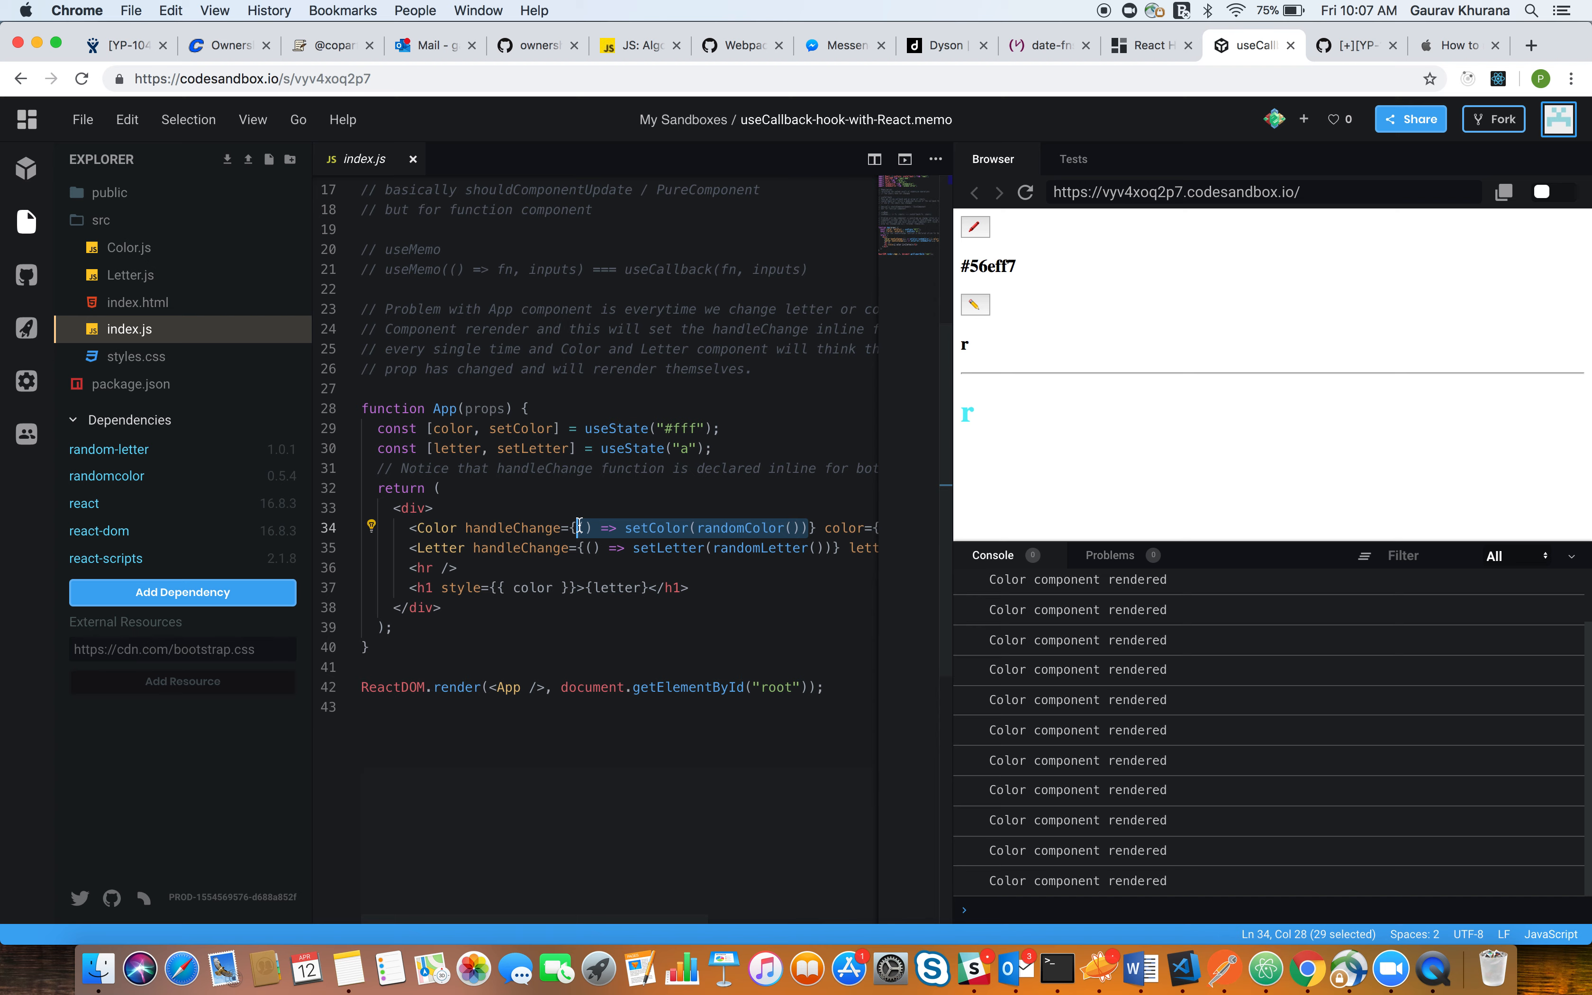
mouse_move(631, 561)
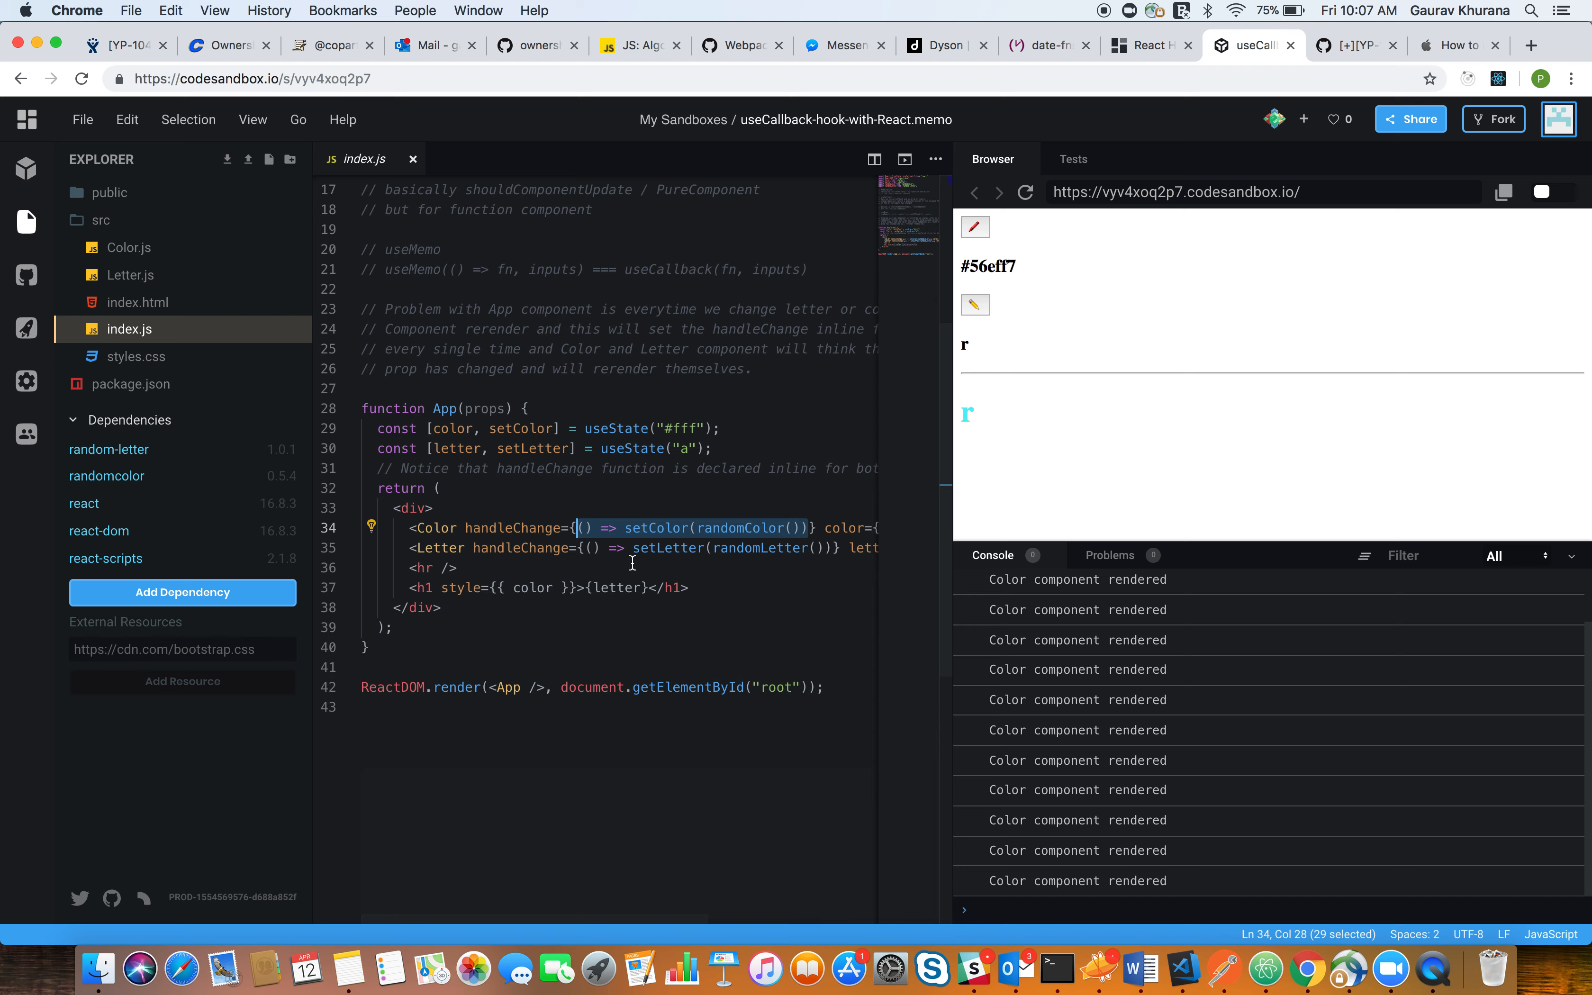
double_click(755, 549)
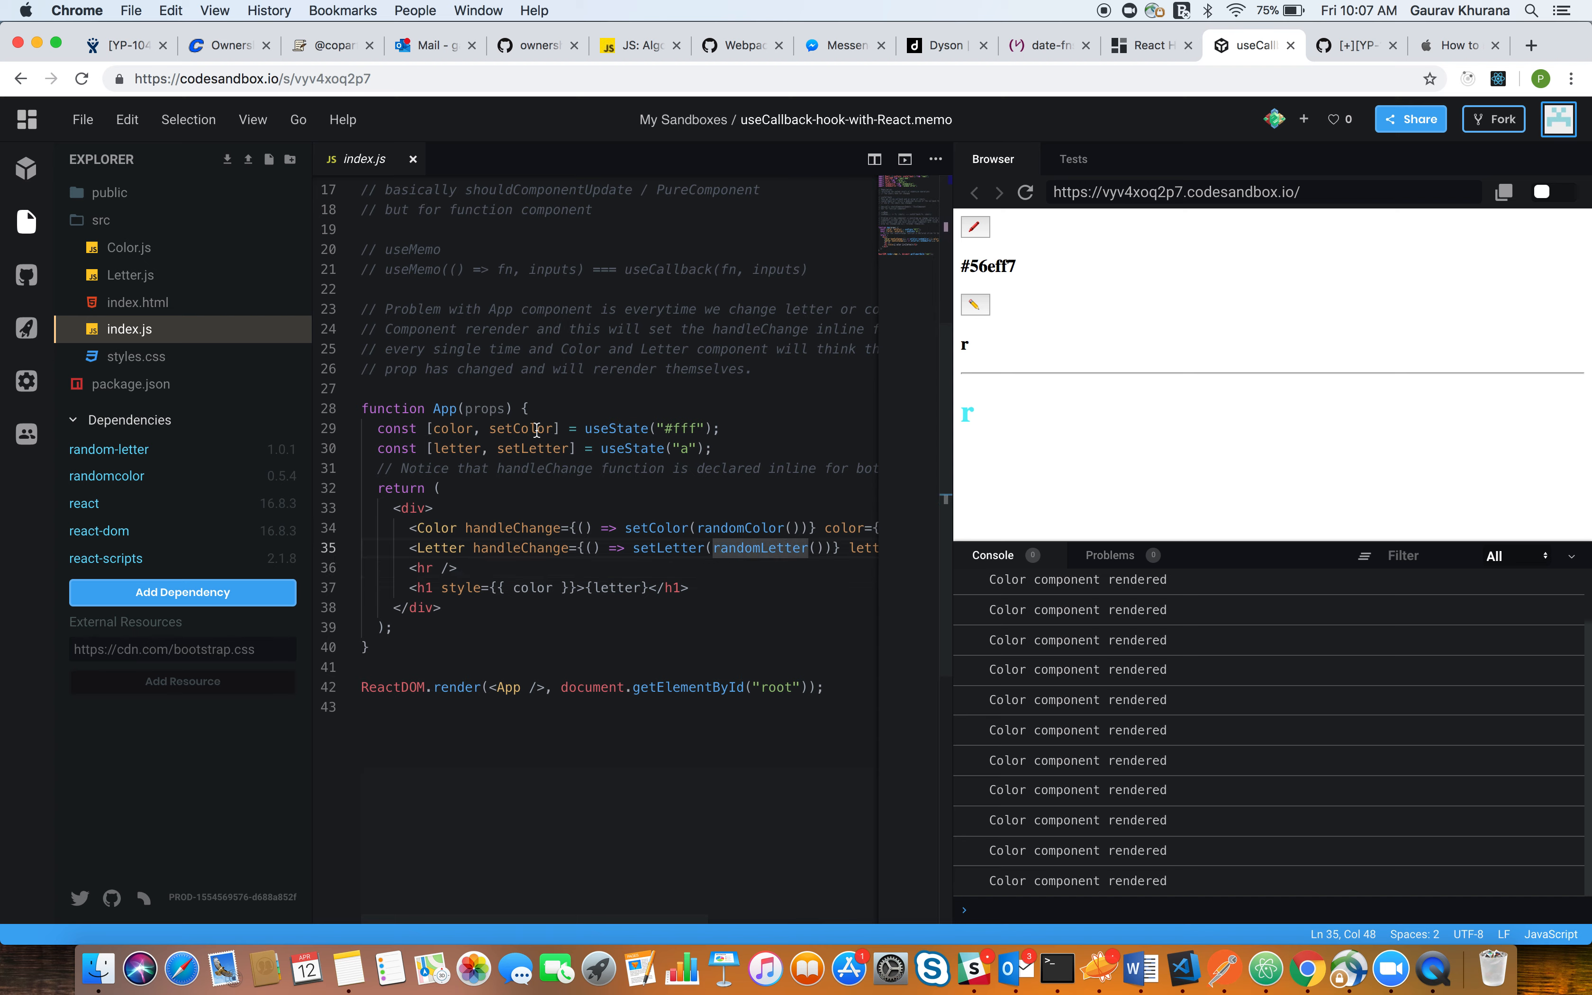
double_click(459, 449)
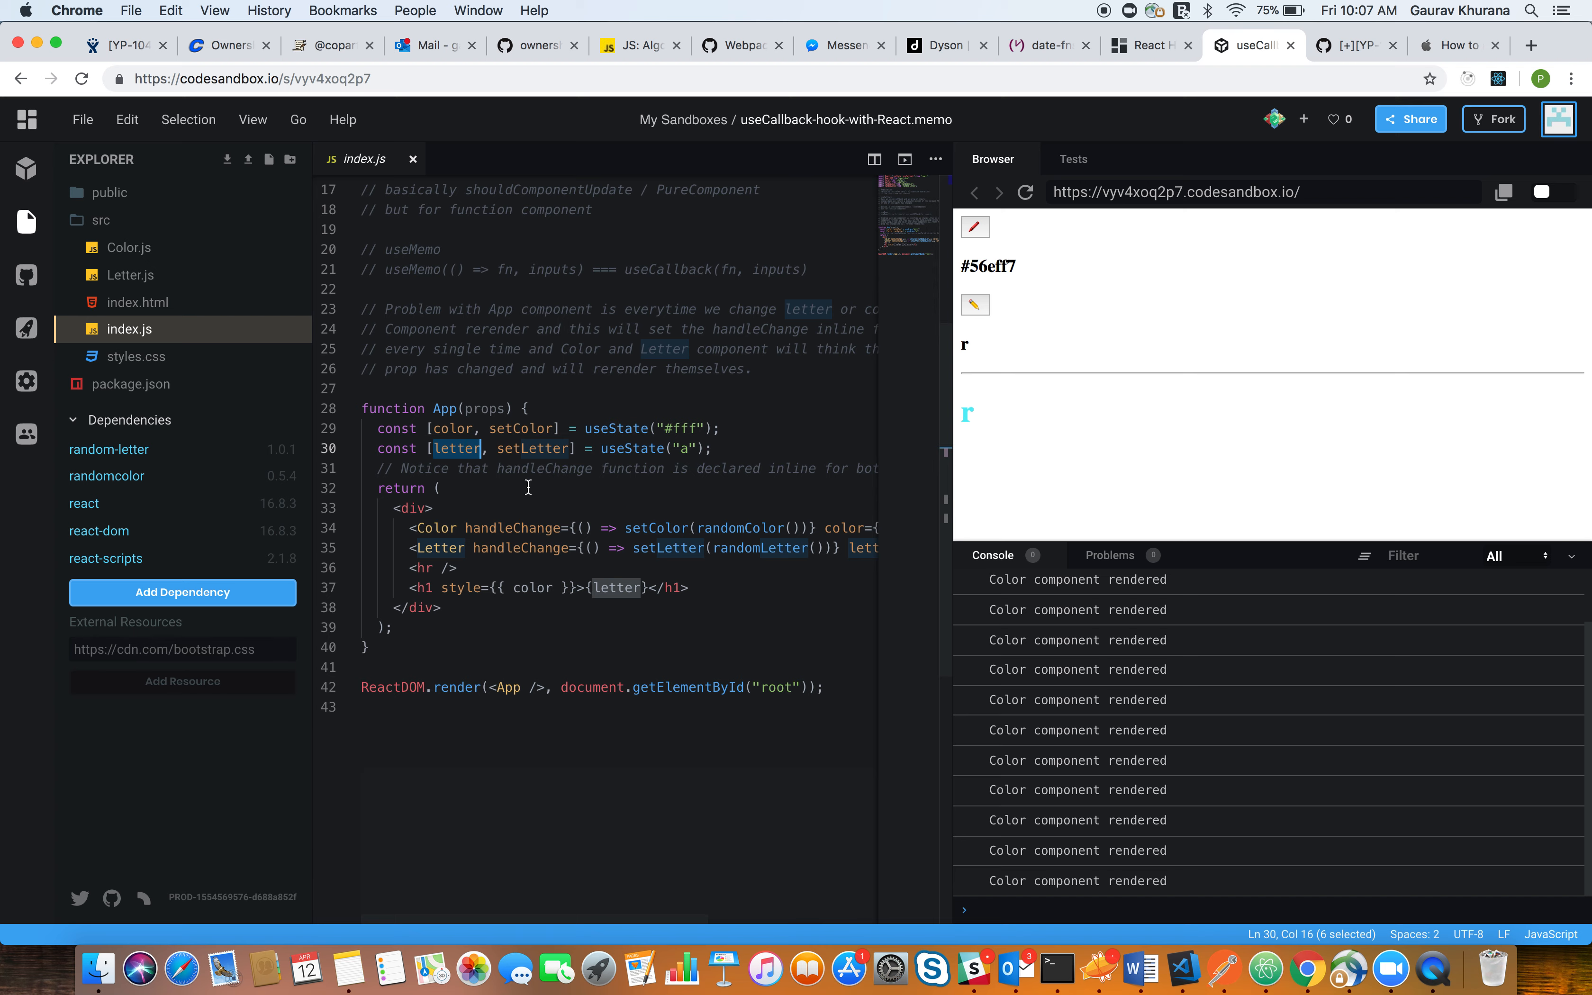
double_click(511, 527)
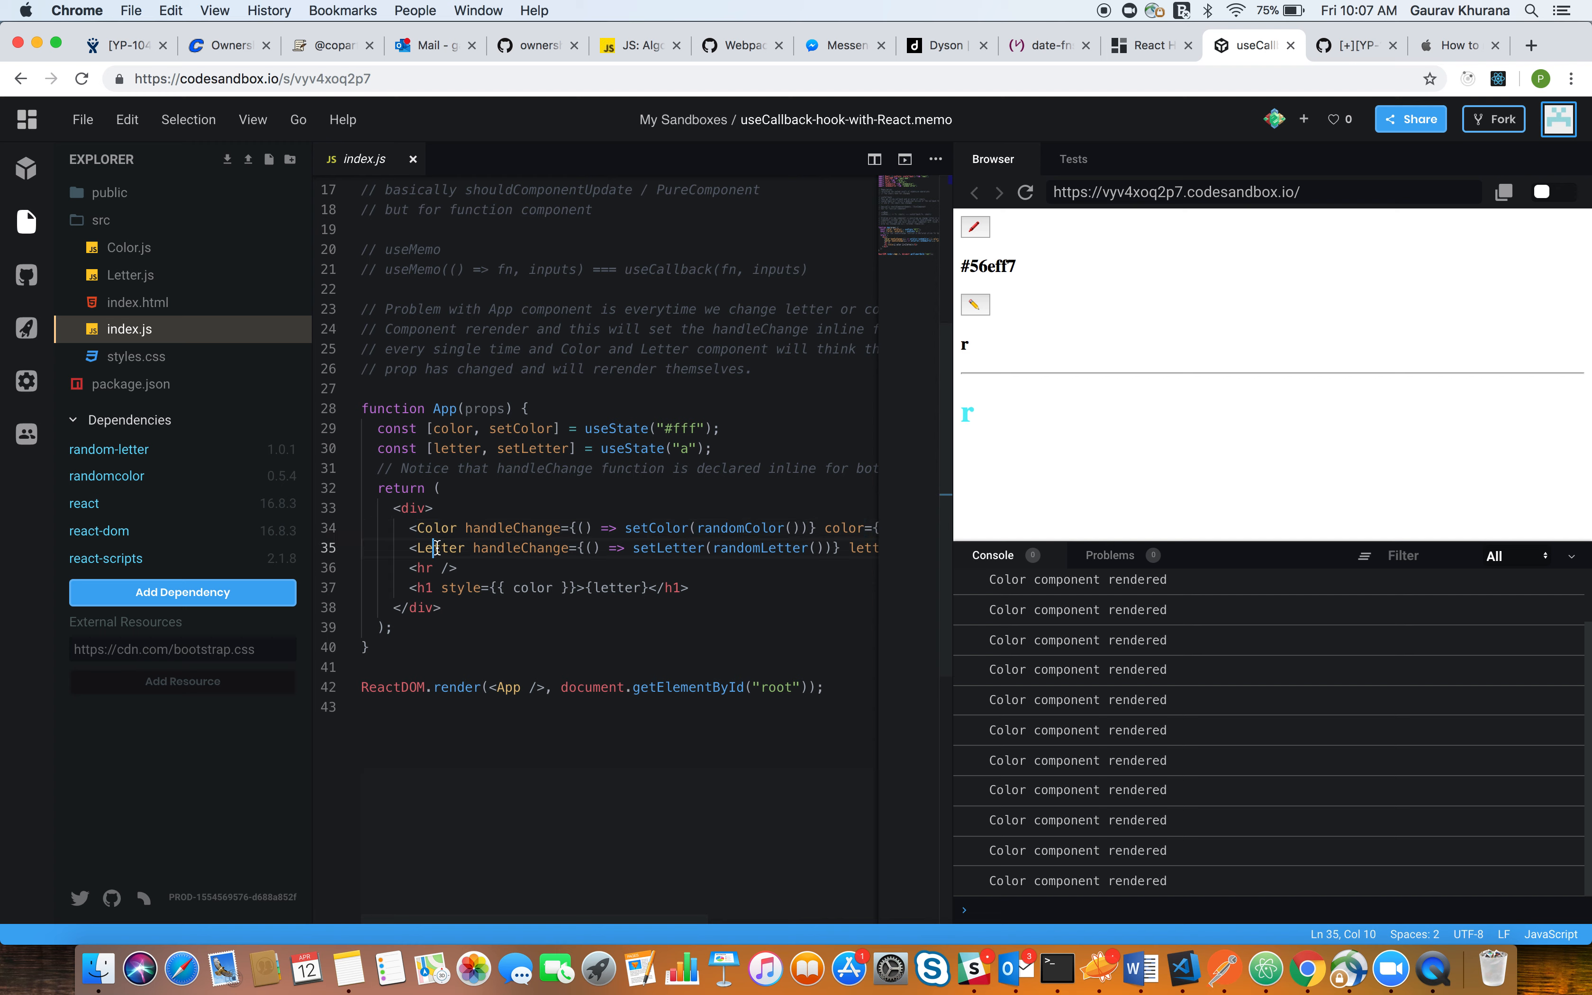
double_click(440, 549)
type("c")
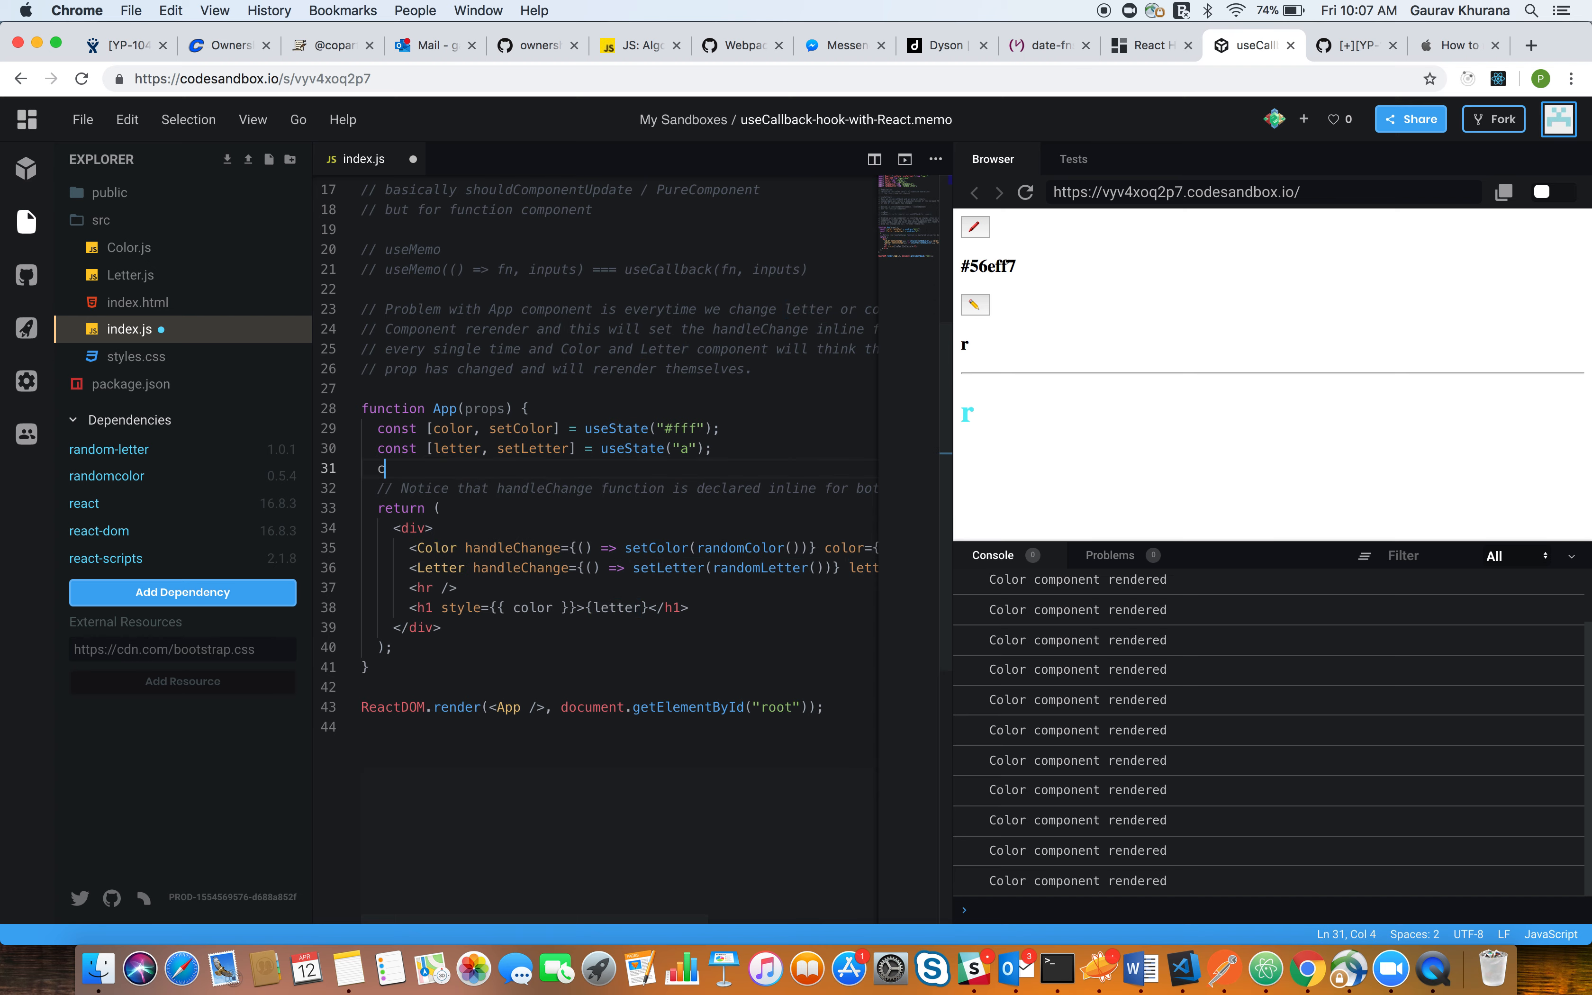
Declare handleColorChange and pass it as Color's handleChange prop
type("onst ha")
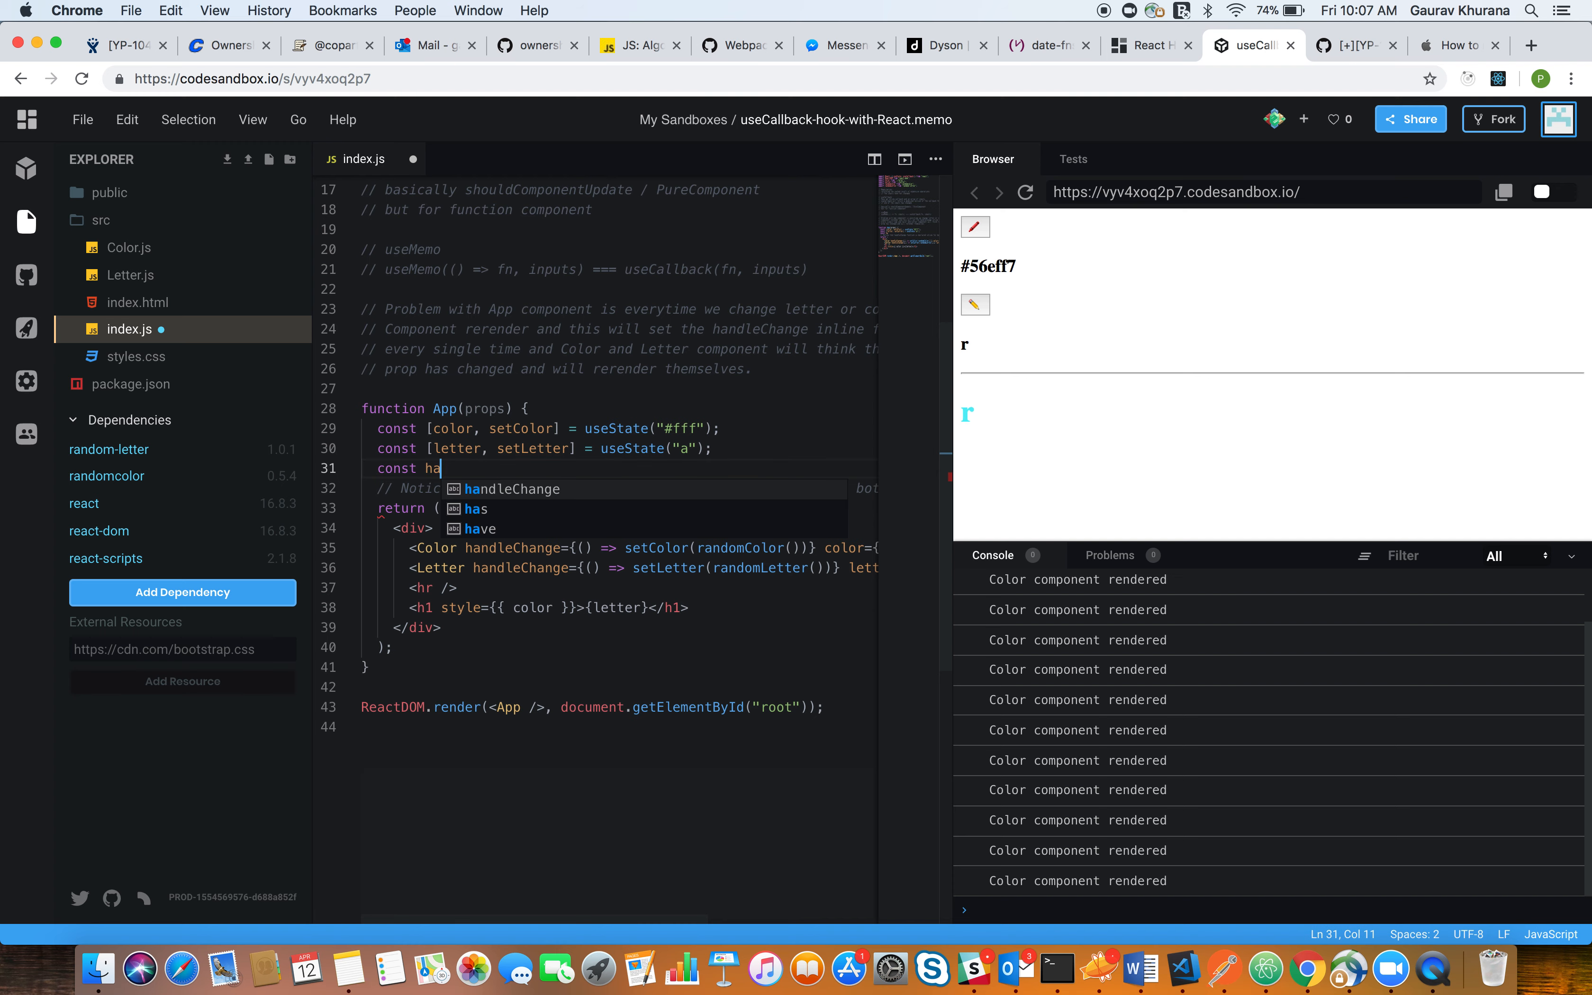
type("ndleColorChange = () => setColor(randomColor()) ;")
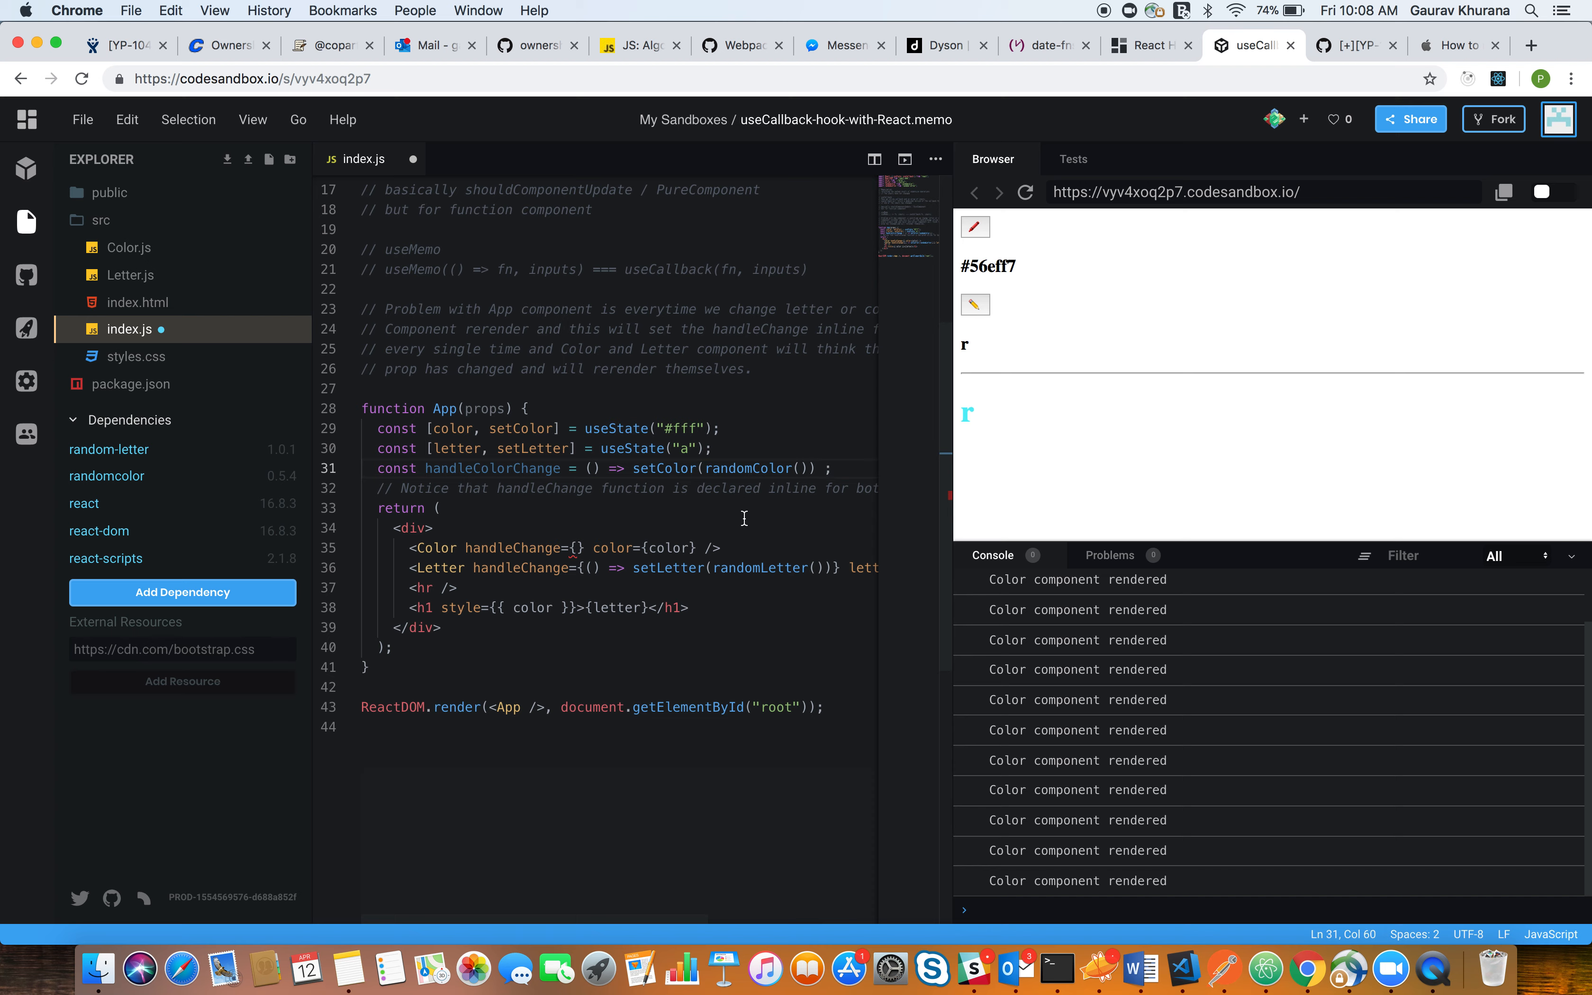
double_click(493, 469)
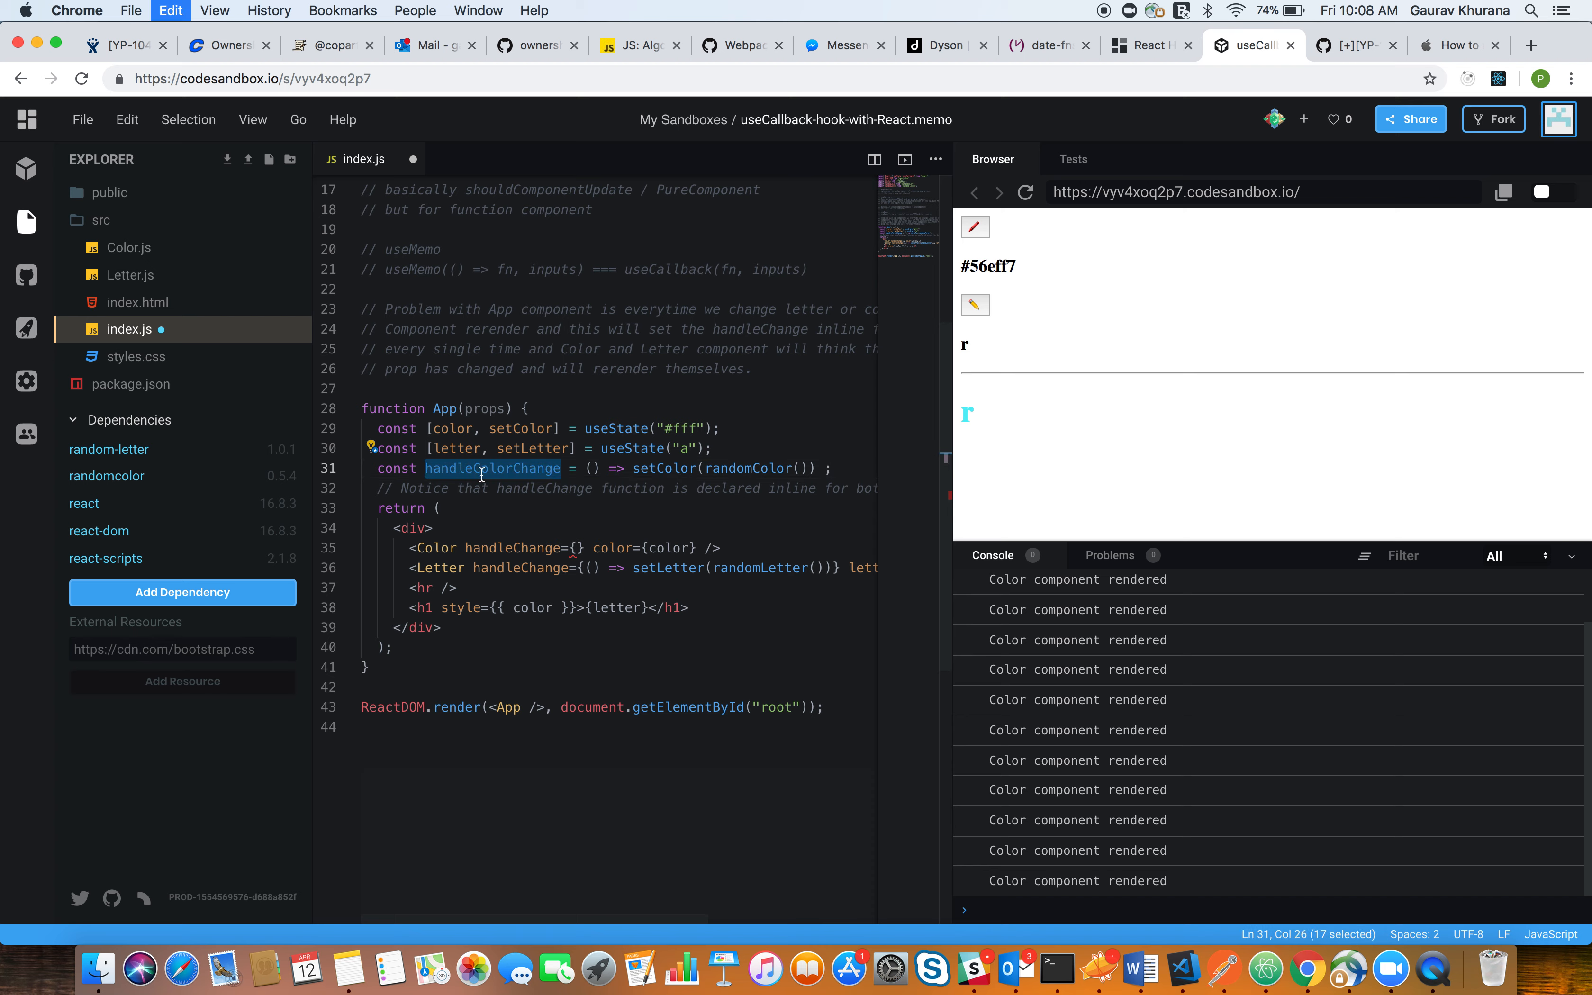
type("handleColorChange")
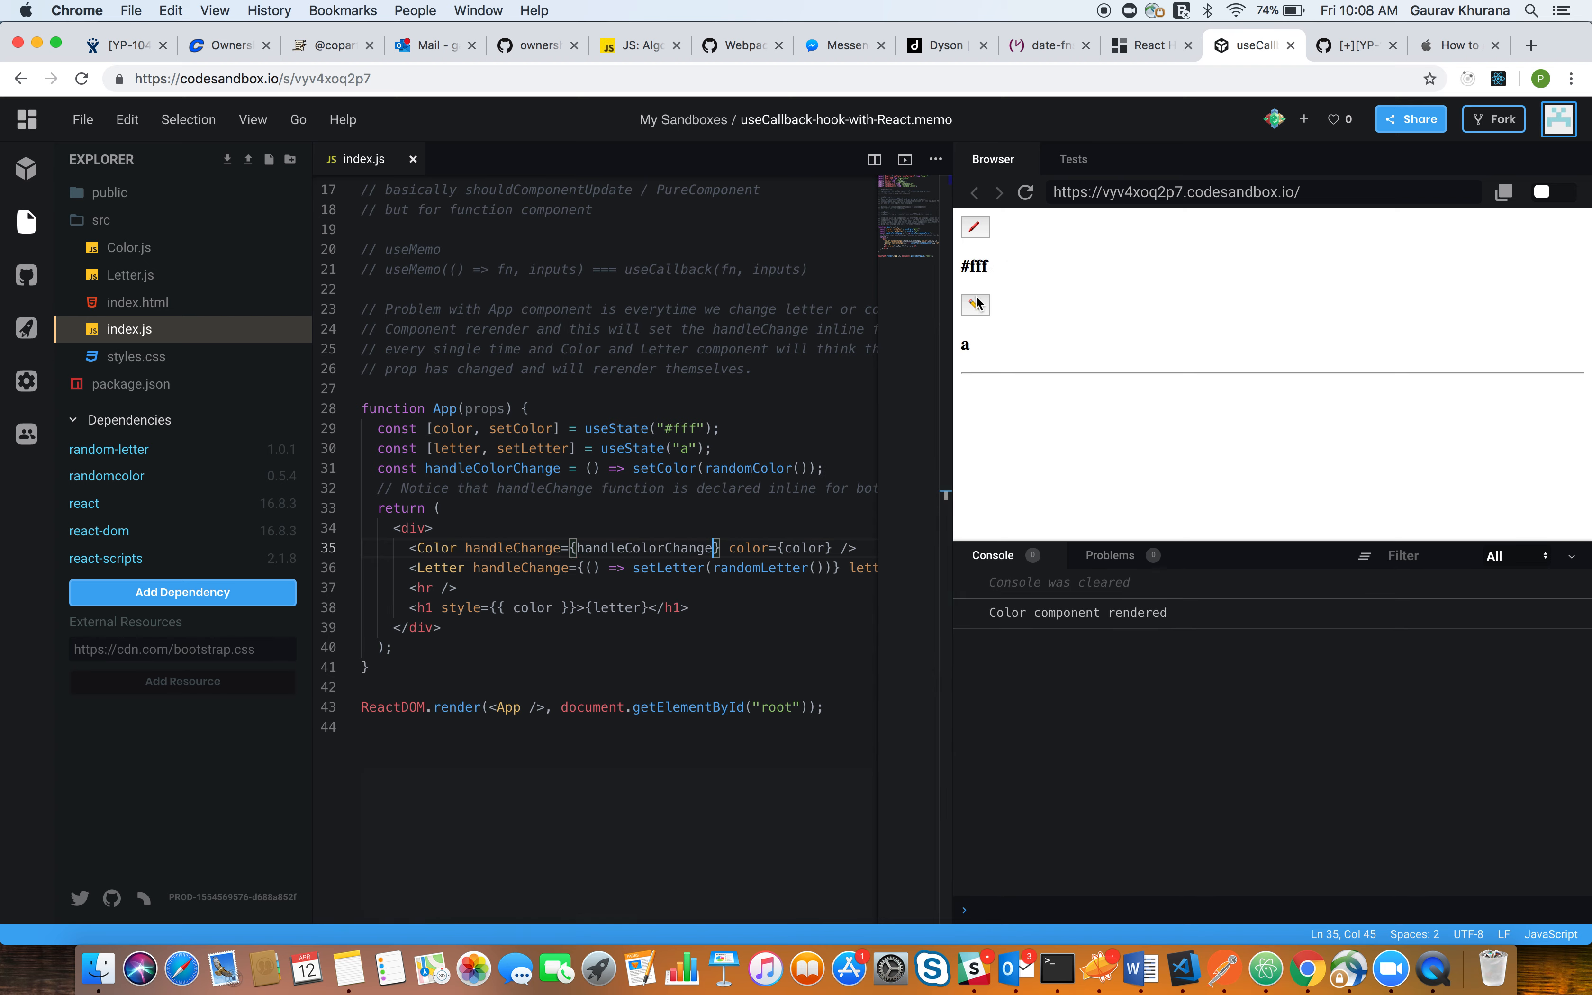
Change the letter twice in the preview; Color still logs a render each time
left_click(974, 304)
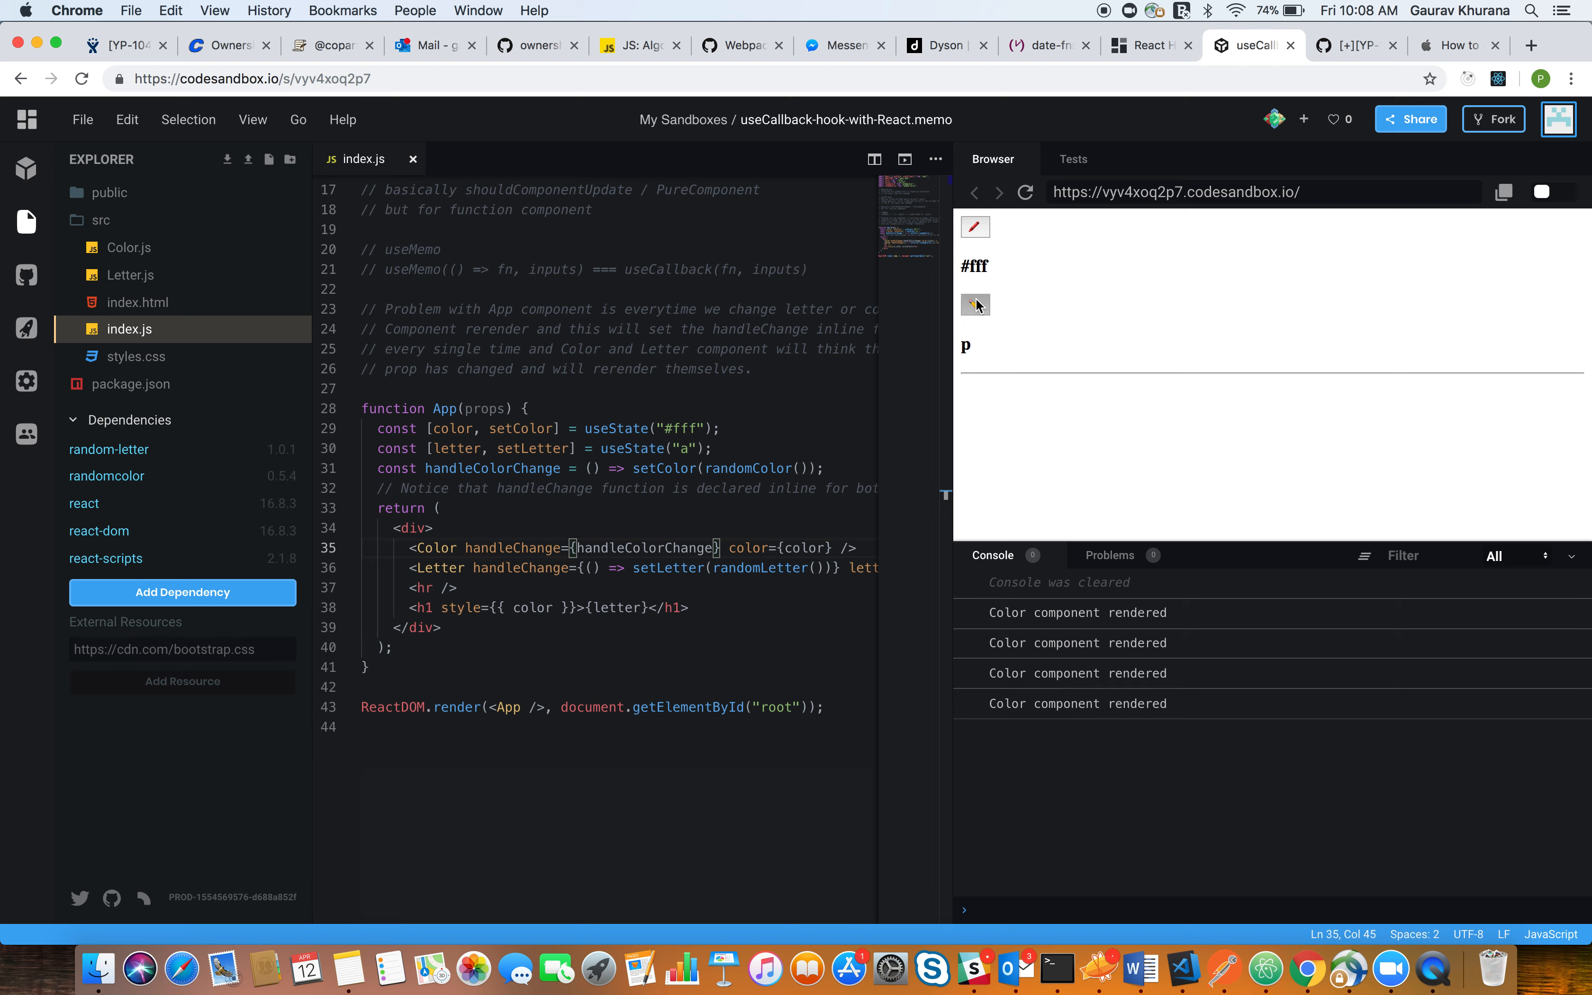
left_click(975, 304)
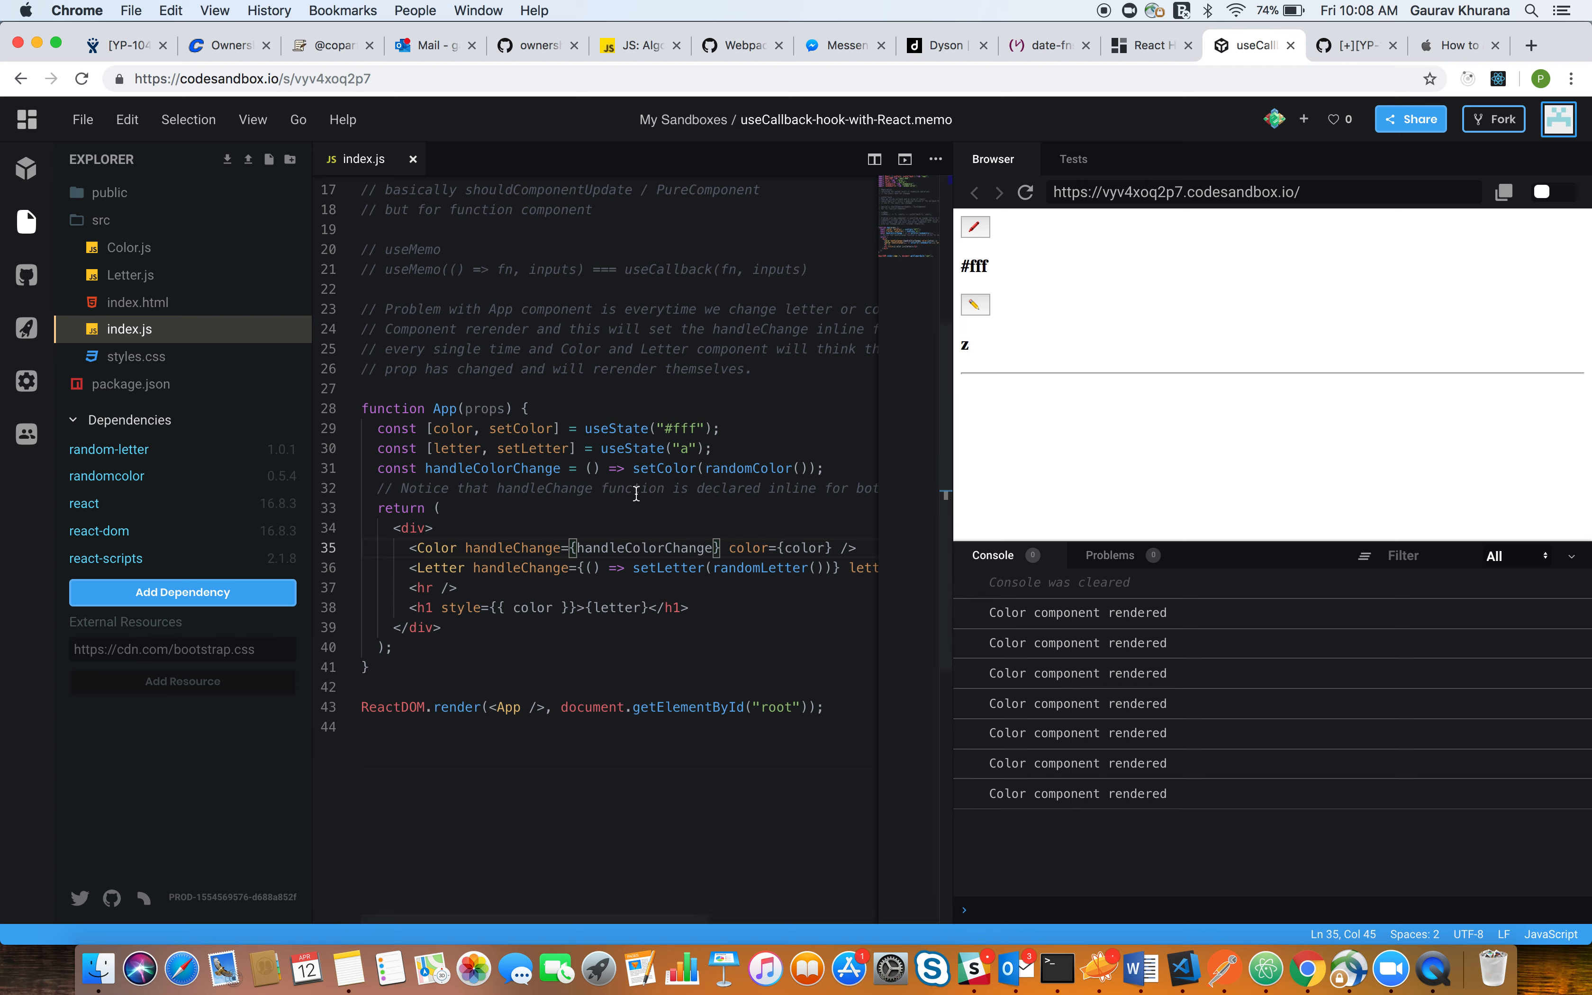
mouse_move(829, 472)
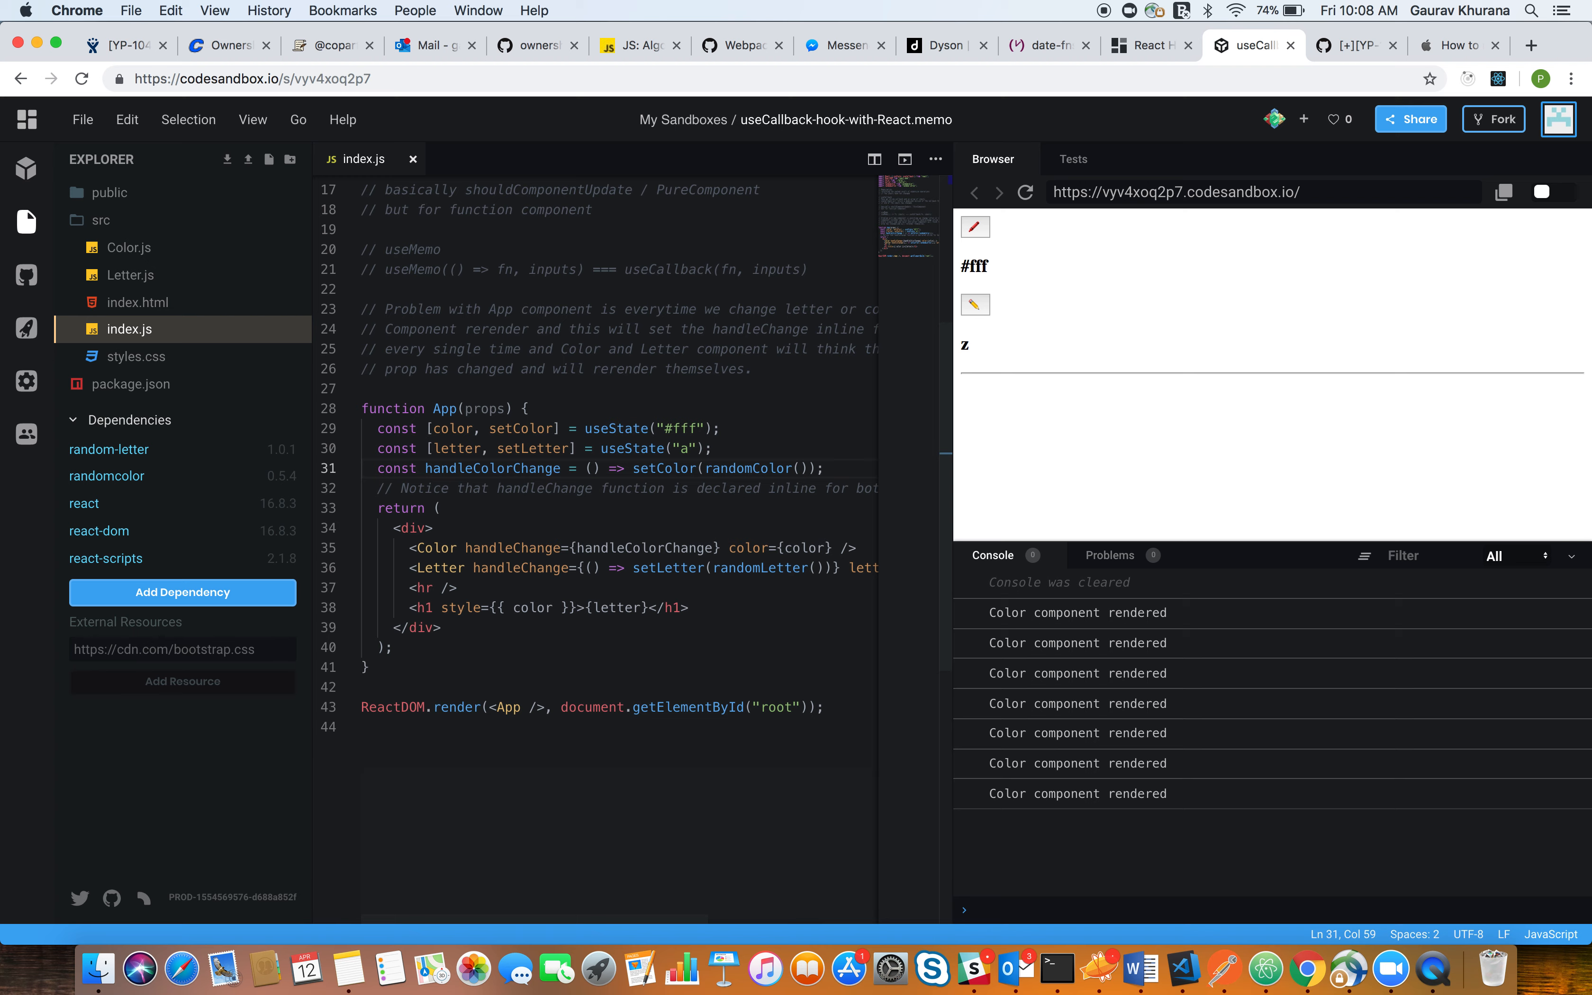
mouse_move(849, 421)
type("u")
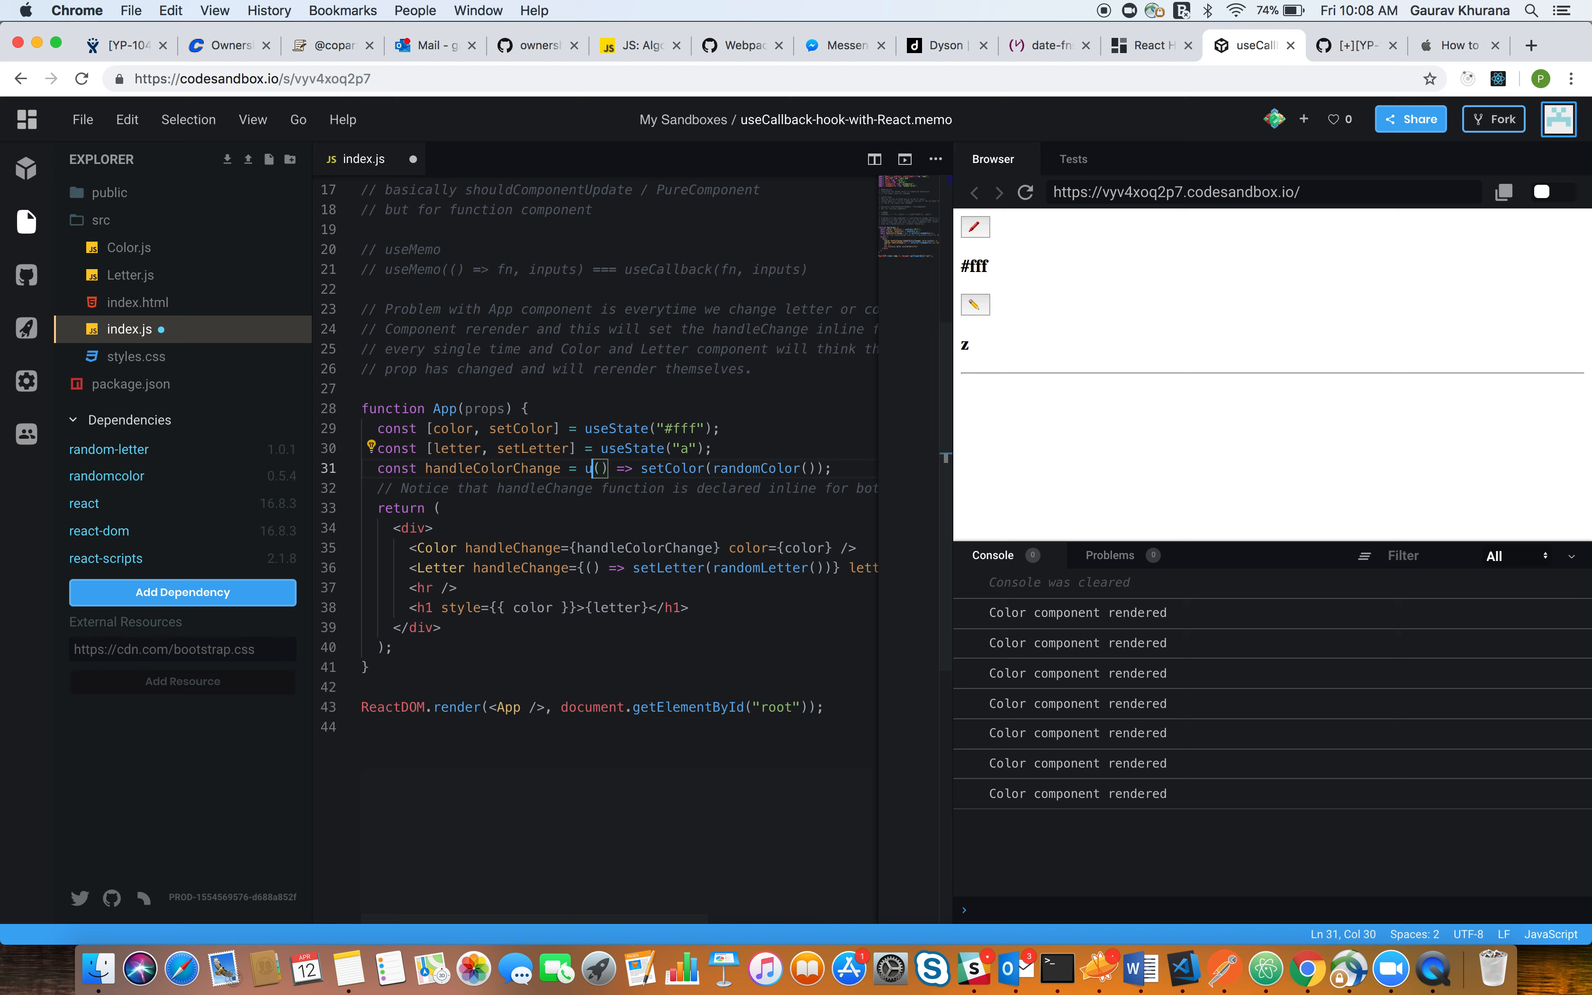
Wrap handleColorChange in useCallback(() => setColor(randomColor()), [])
type("d")
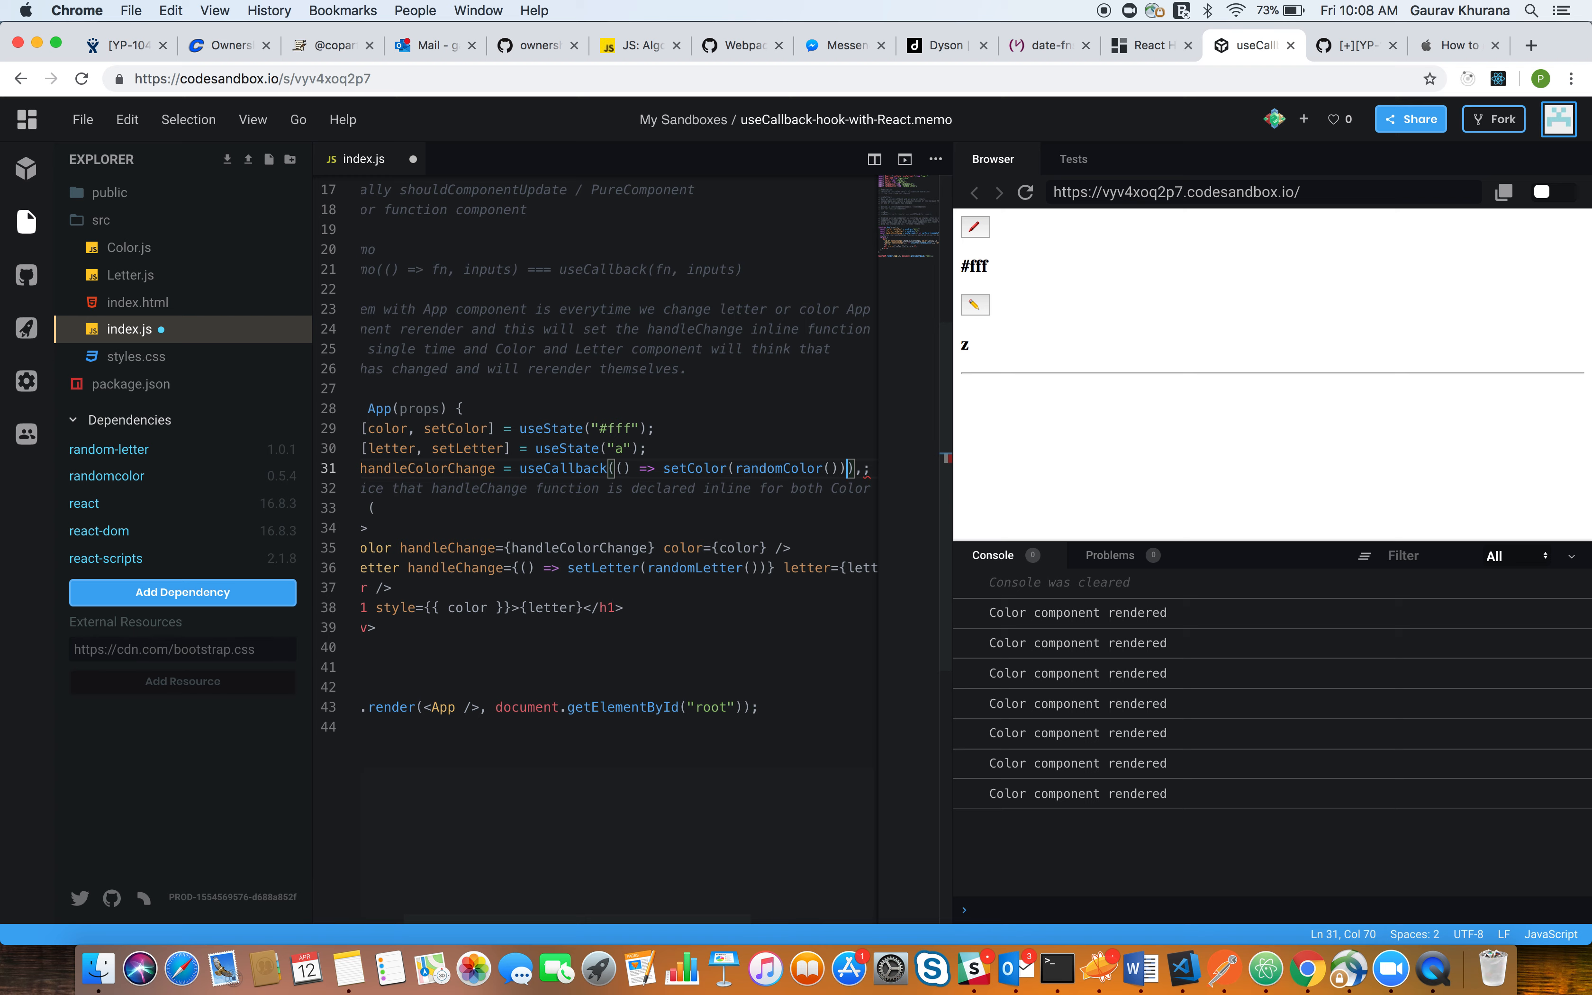
type("[]")
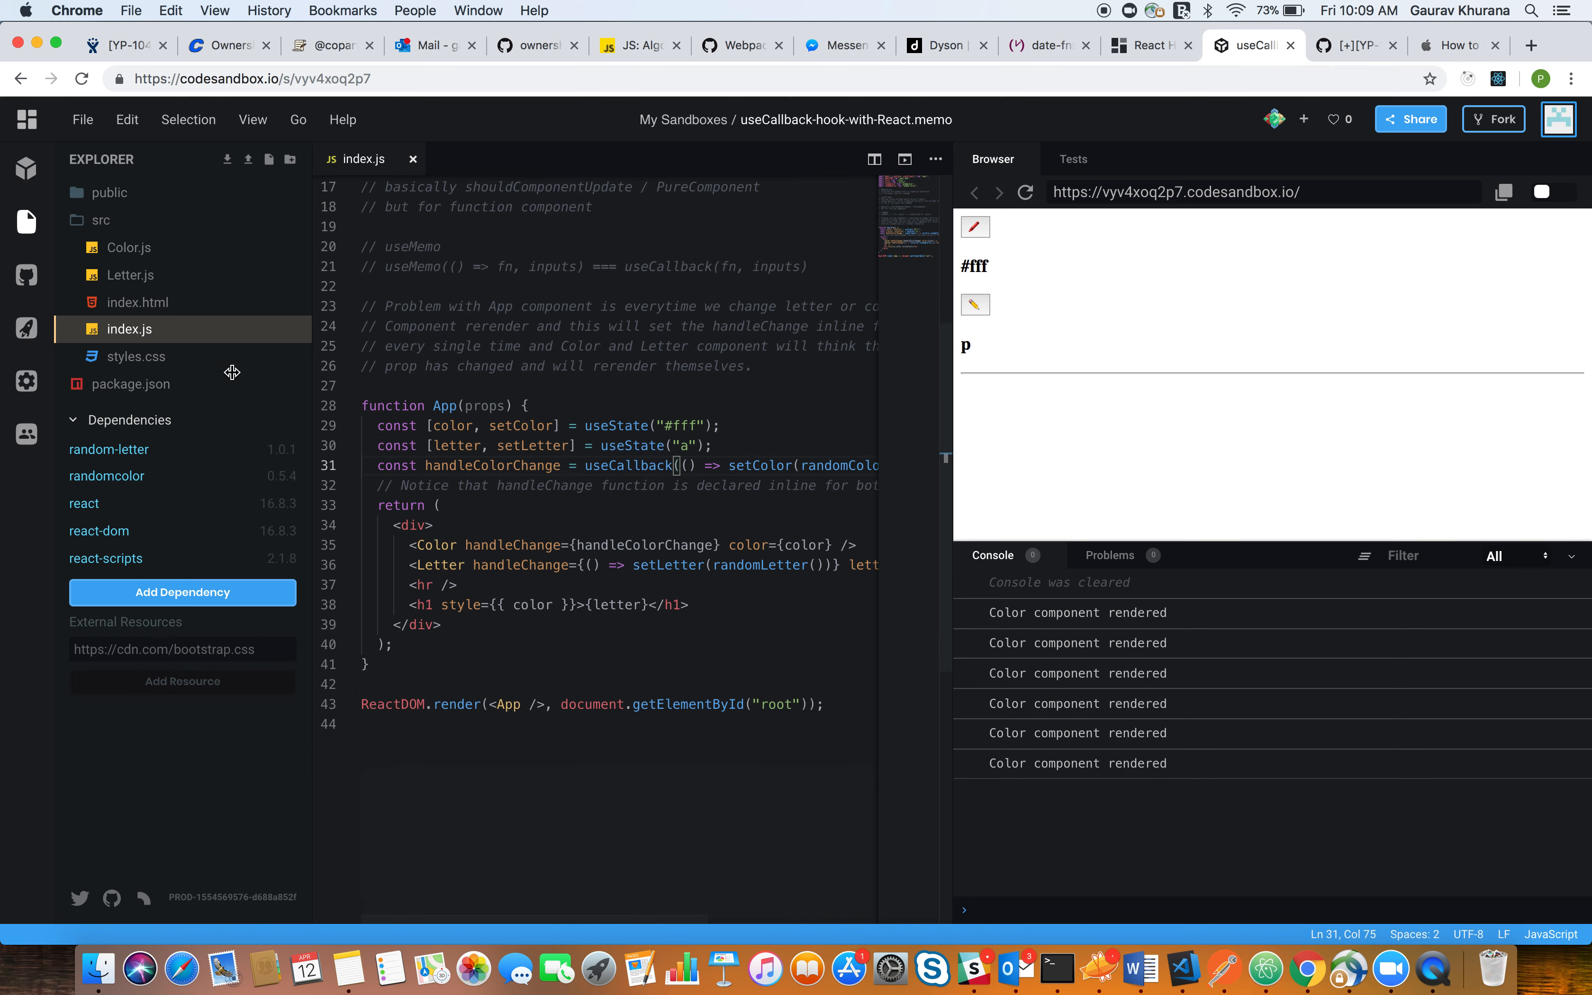
View Color.js, return to index.js, then reopen Color.js showing its render log and props.handleChange
left_click(125, 247)
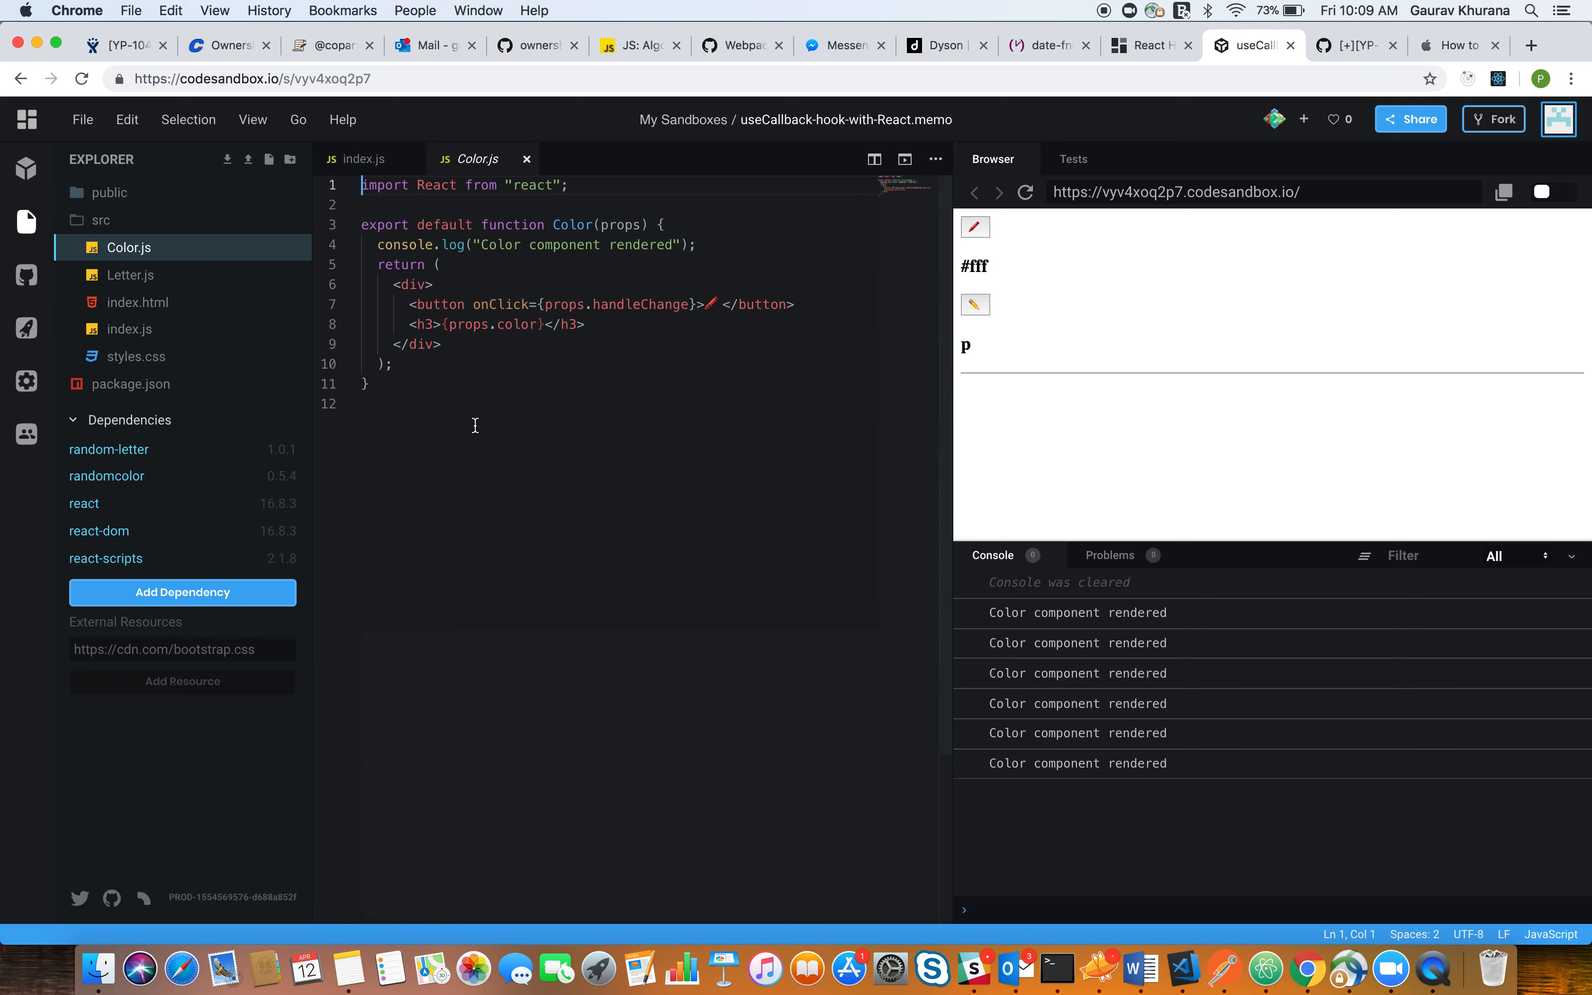
mouse_move(616, 225)
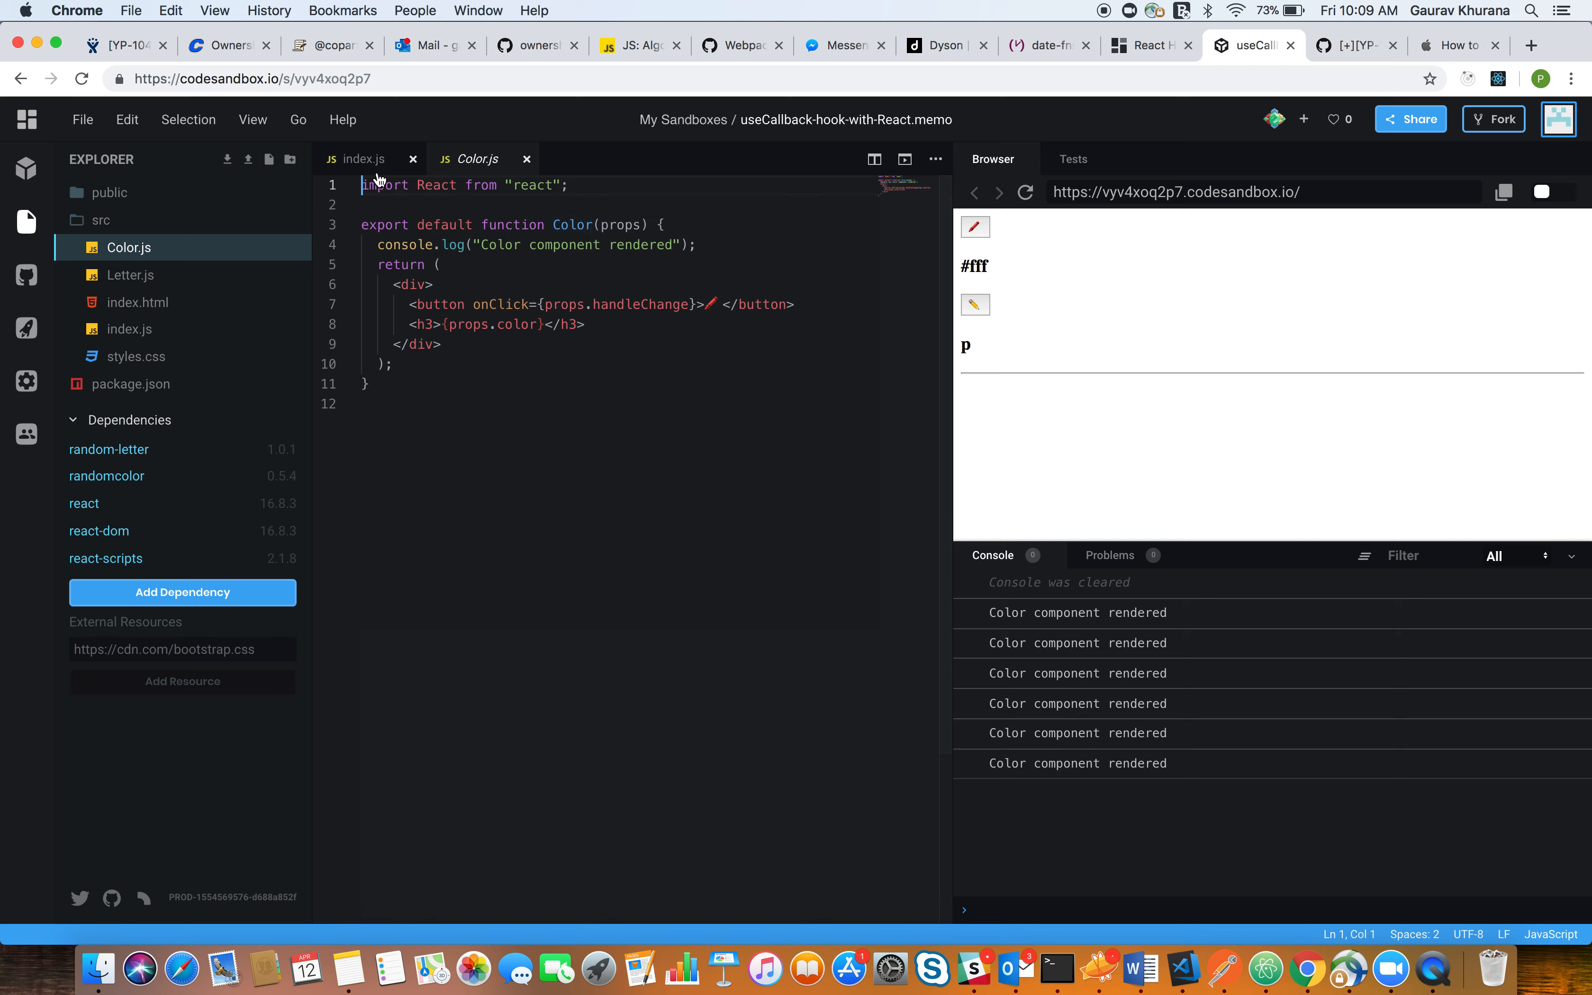
left_click(362, 158)
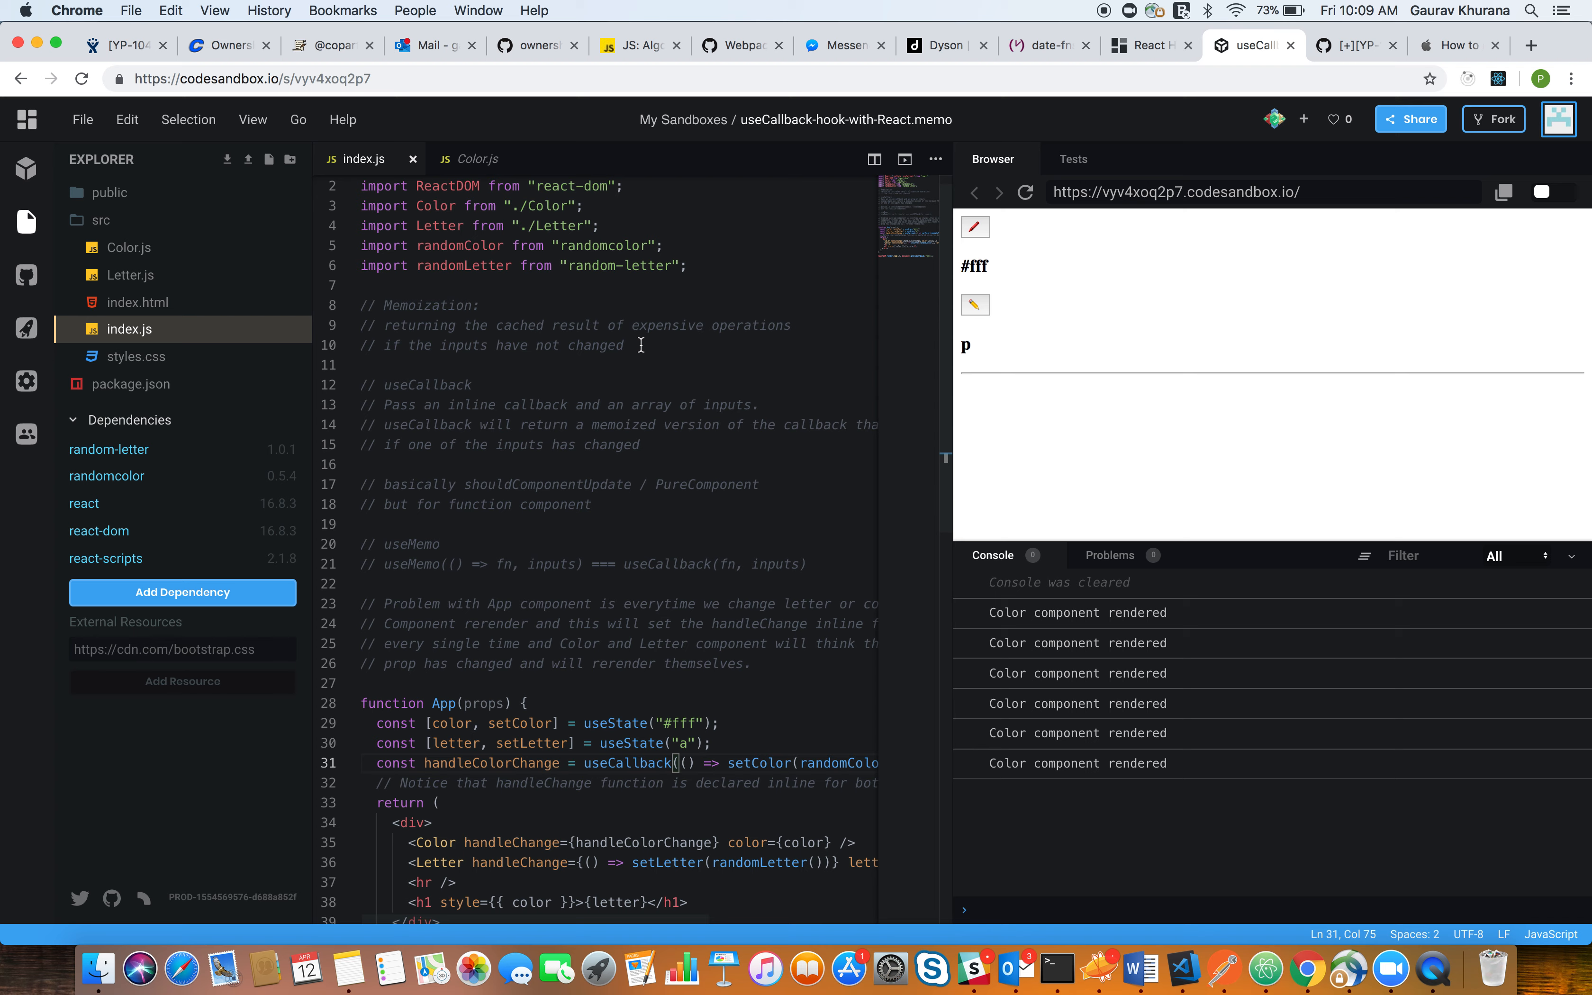
mouse_move(462, 413)
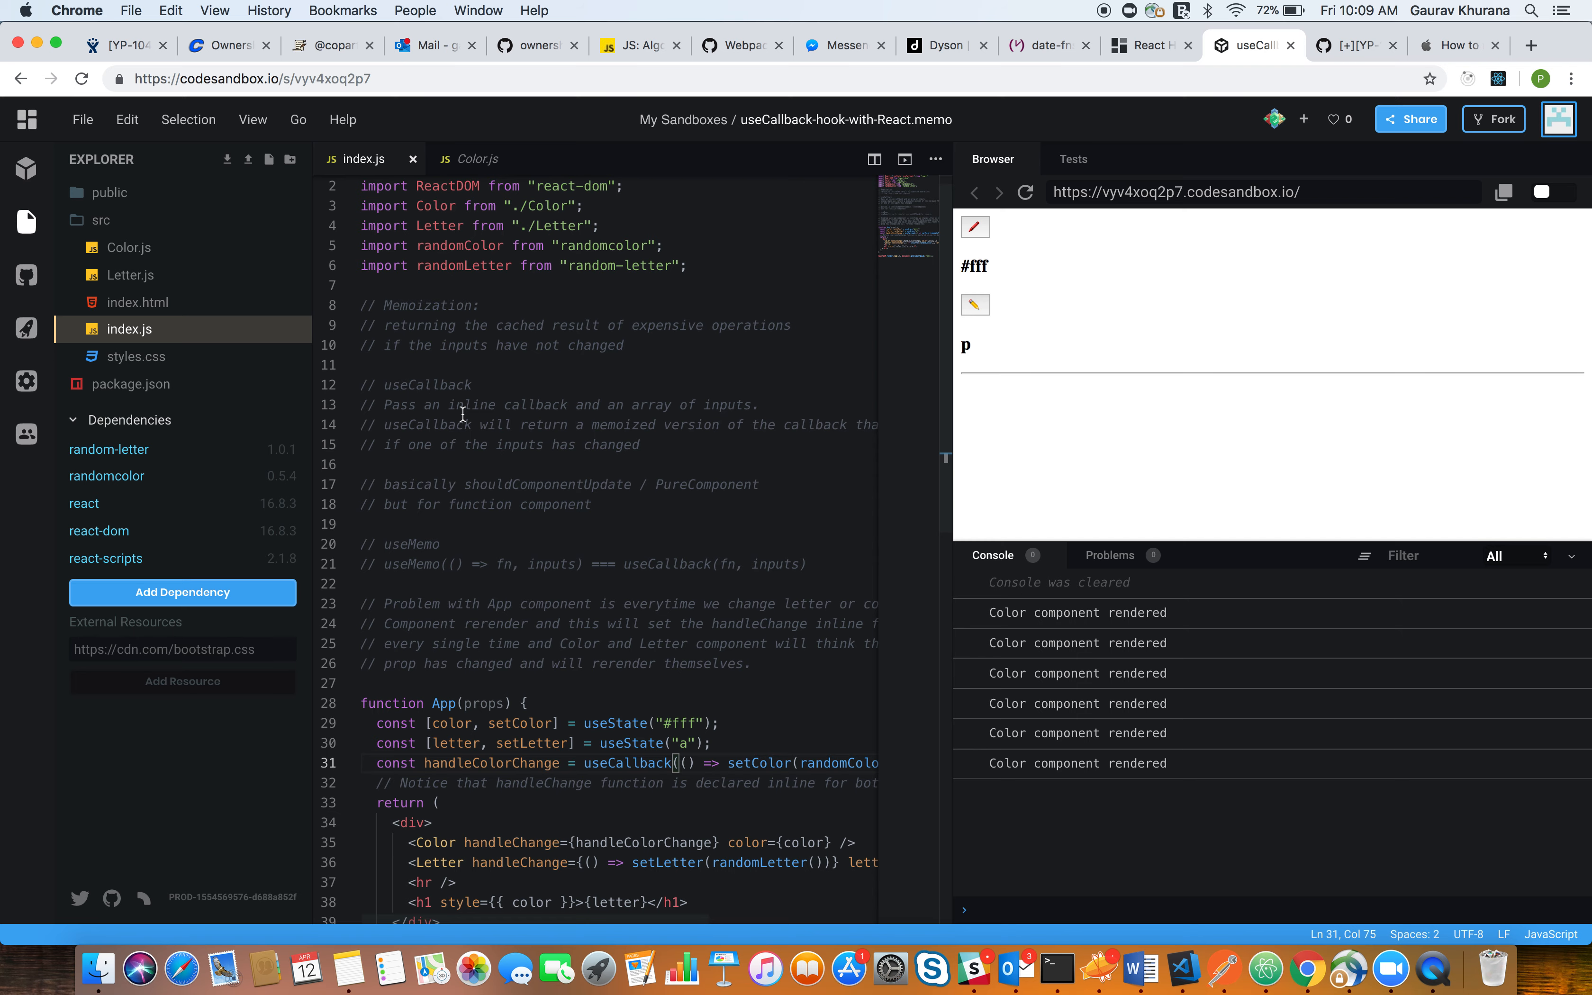
scroll("down", 3)
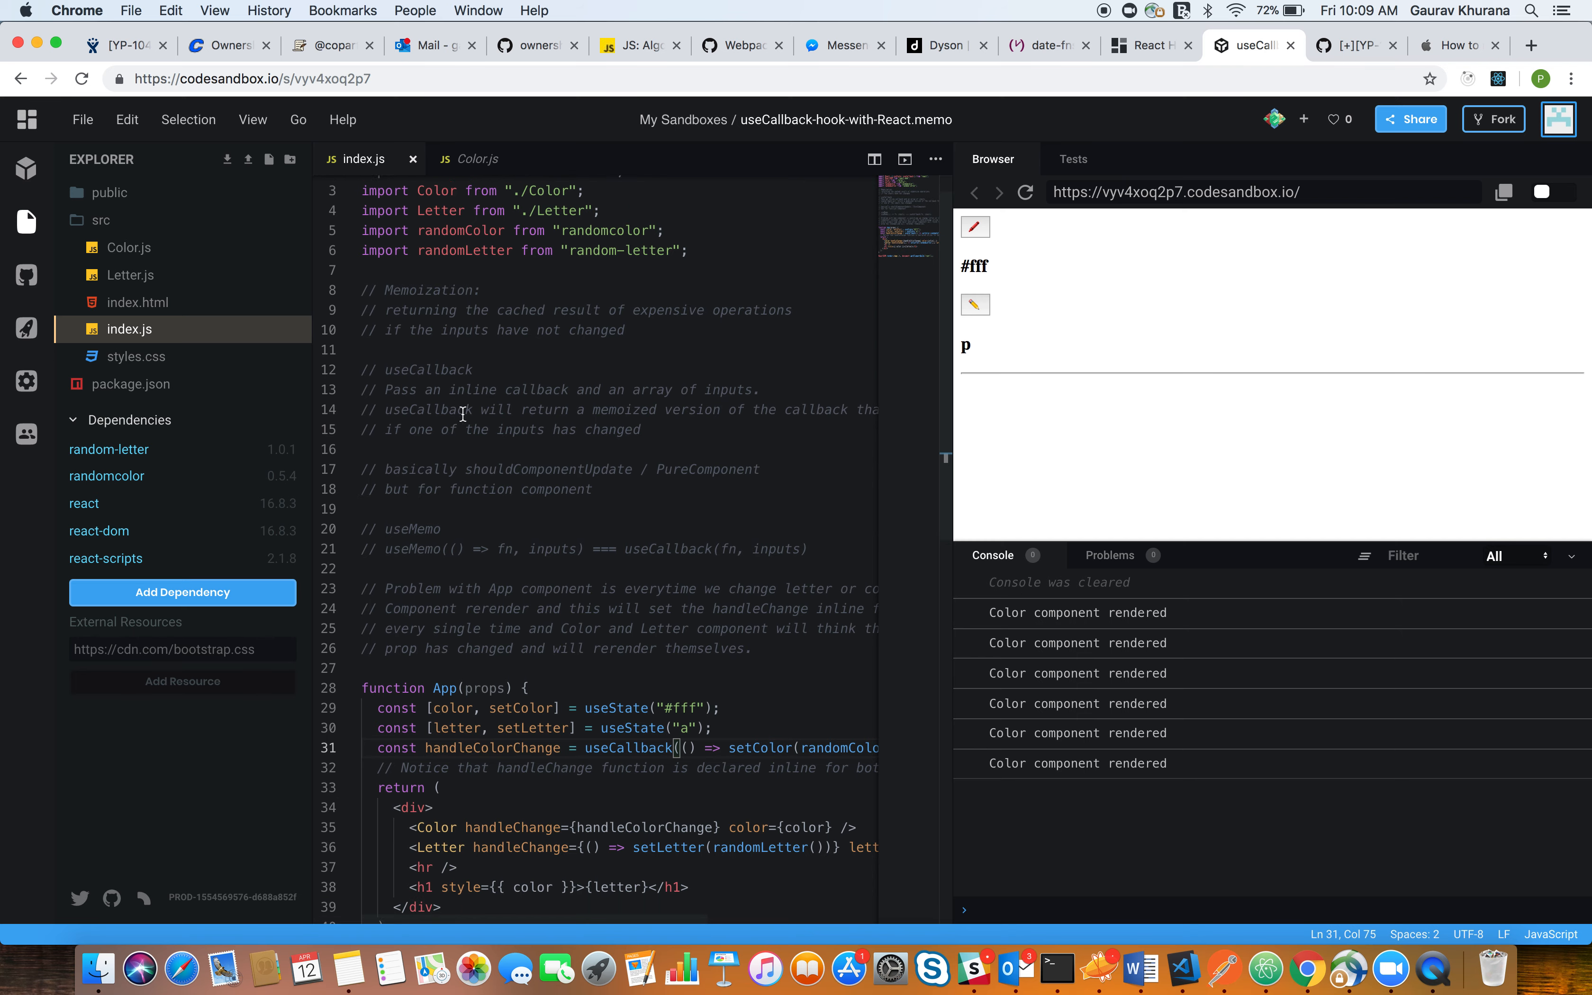
left_click(475, 158)
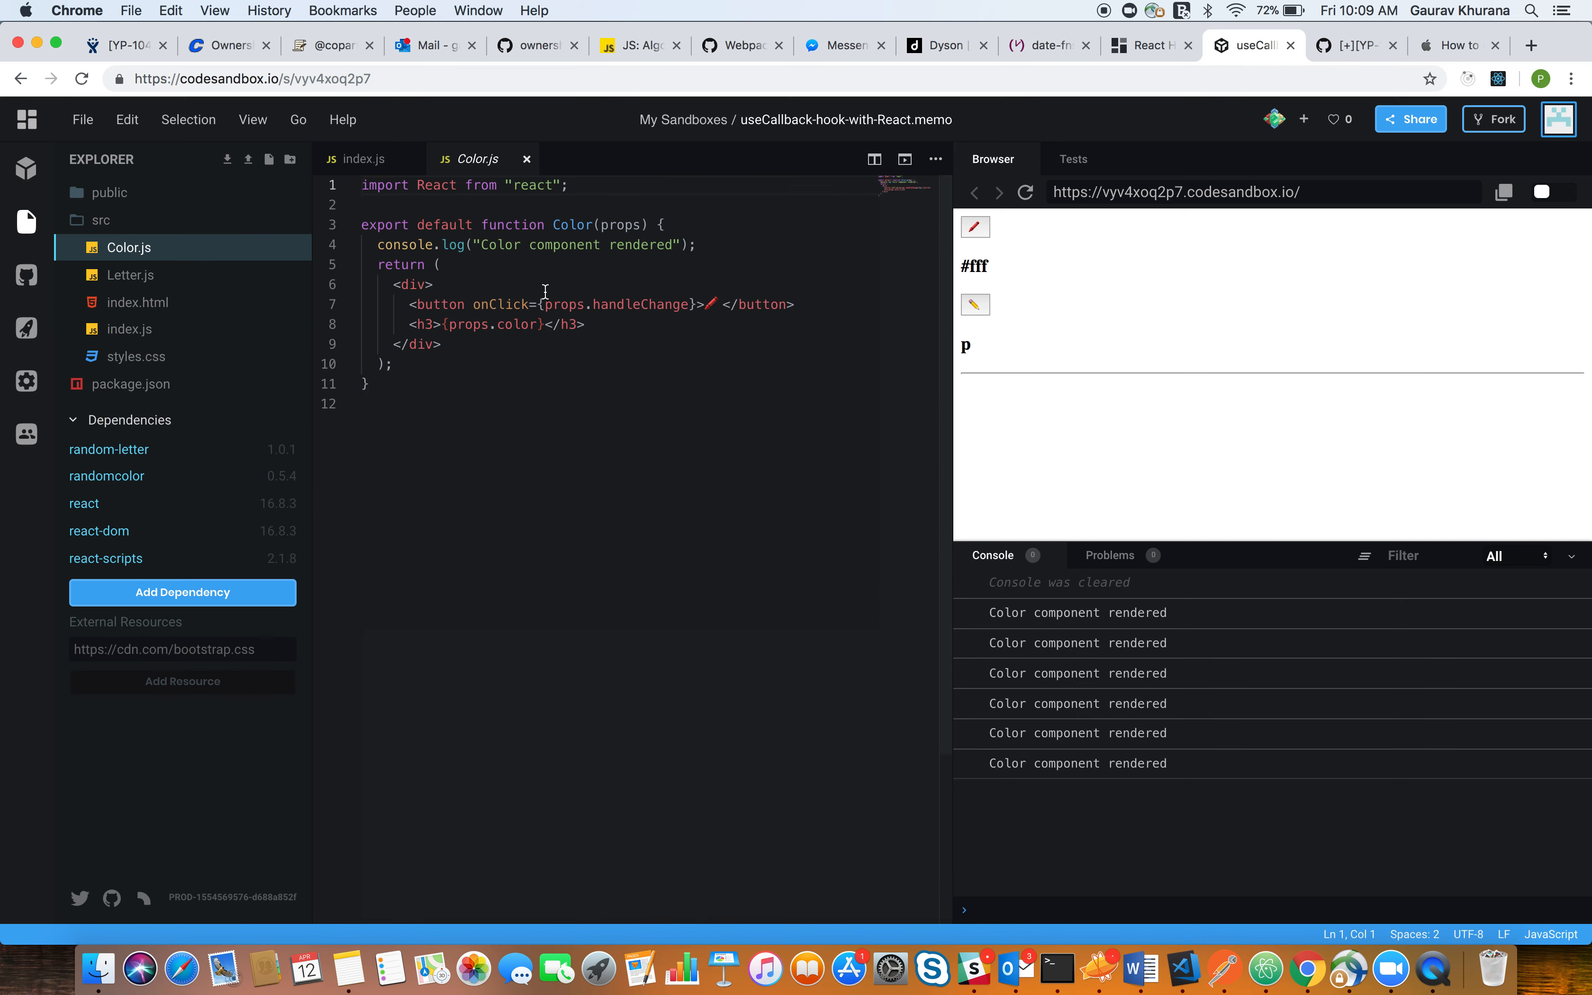
Wrap Color in React.memo, then change the letter twice; the console keeps a single render line
double_click(571, 225)
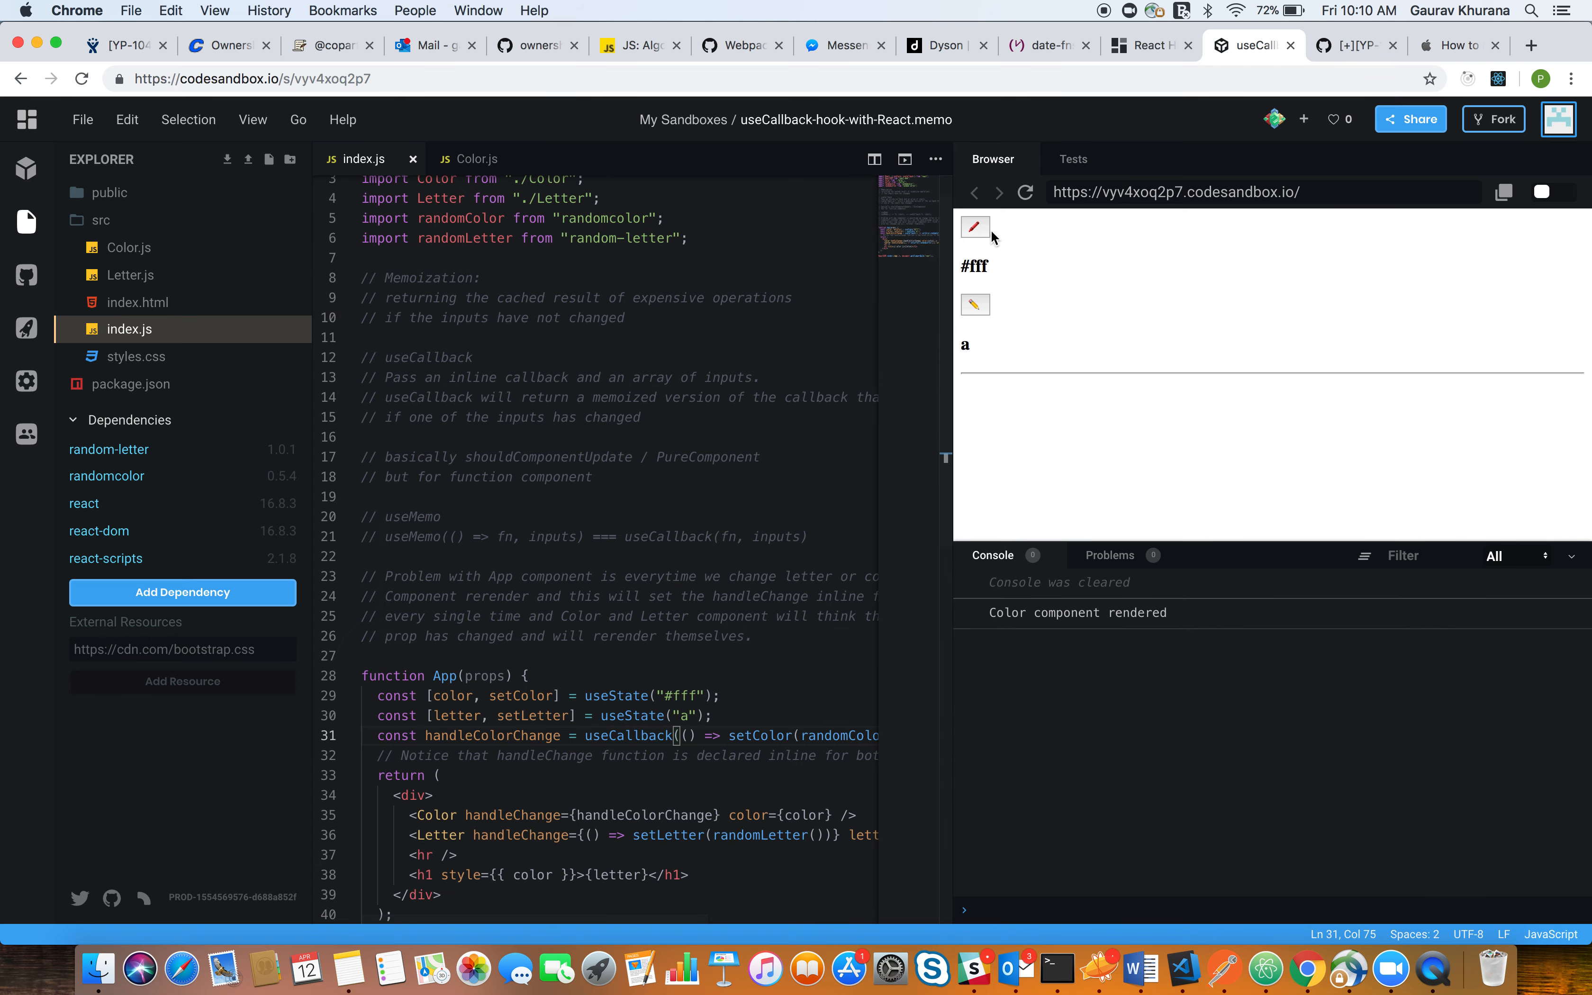
left_click(976, 304)
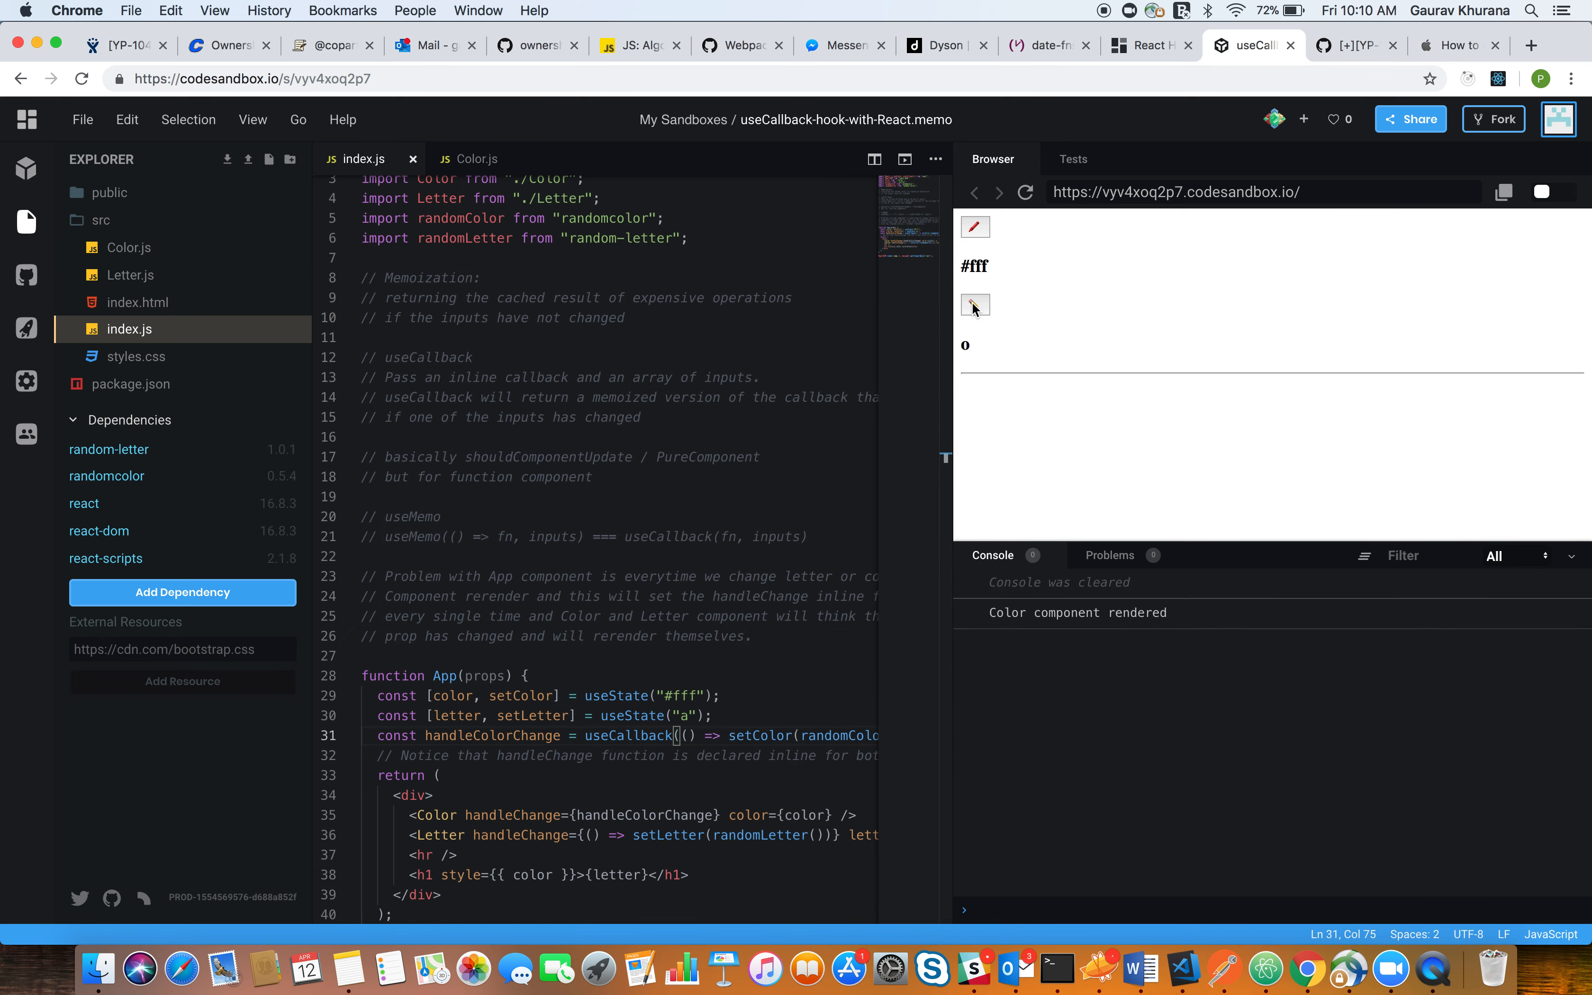
left_click(974, 304)
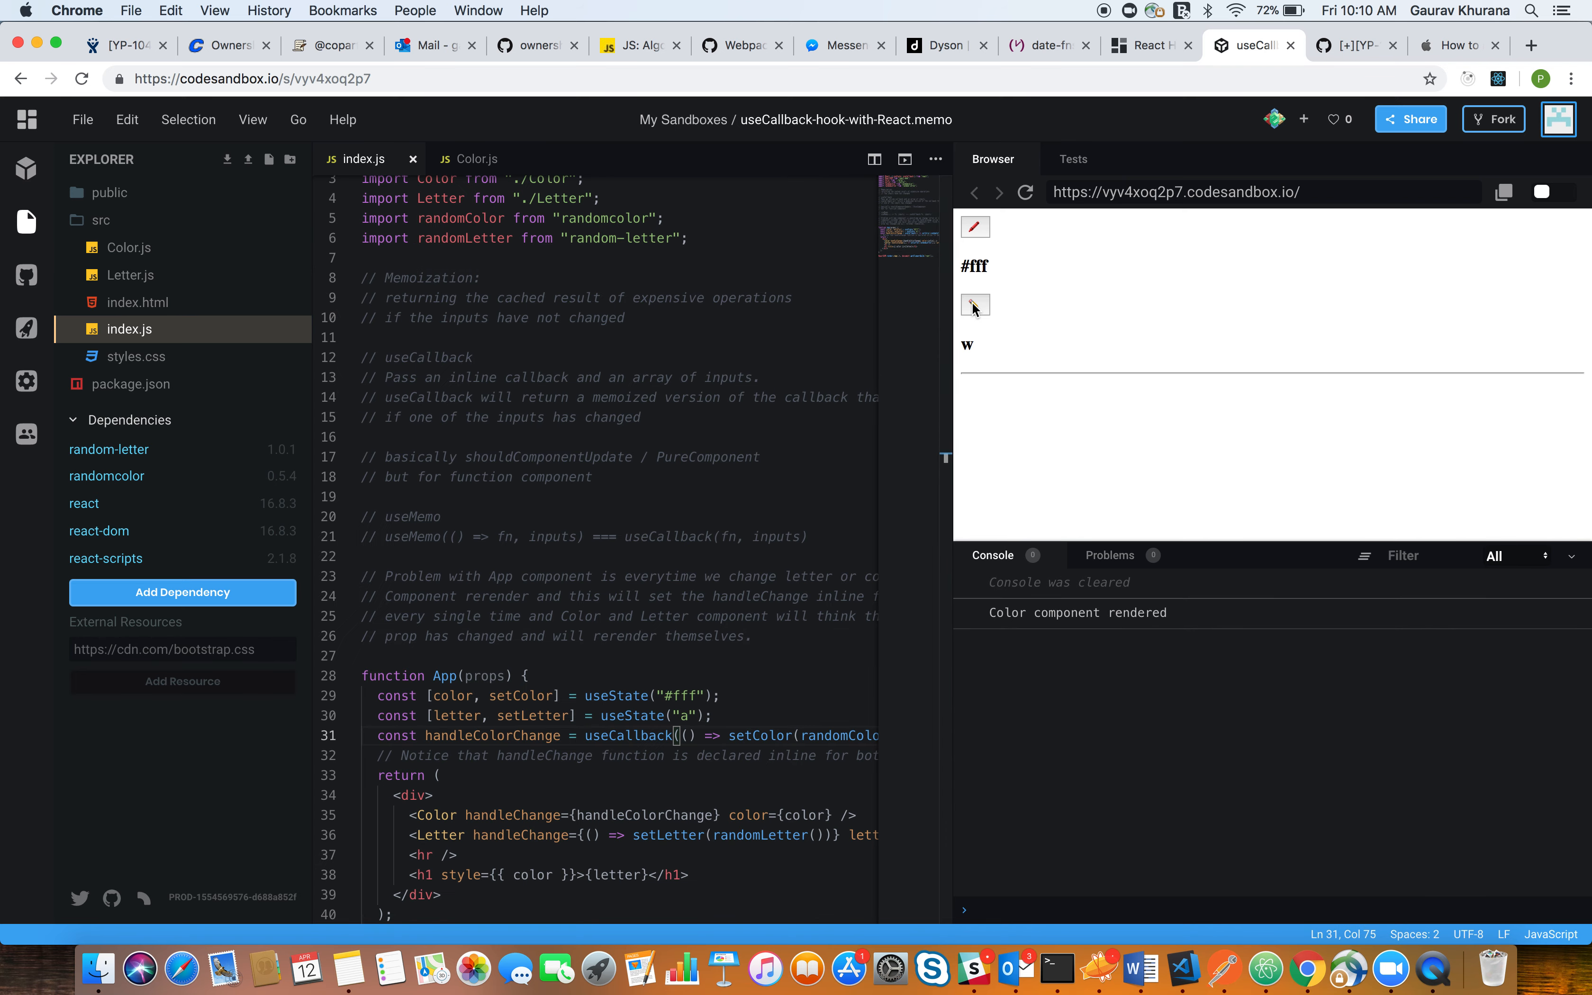